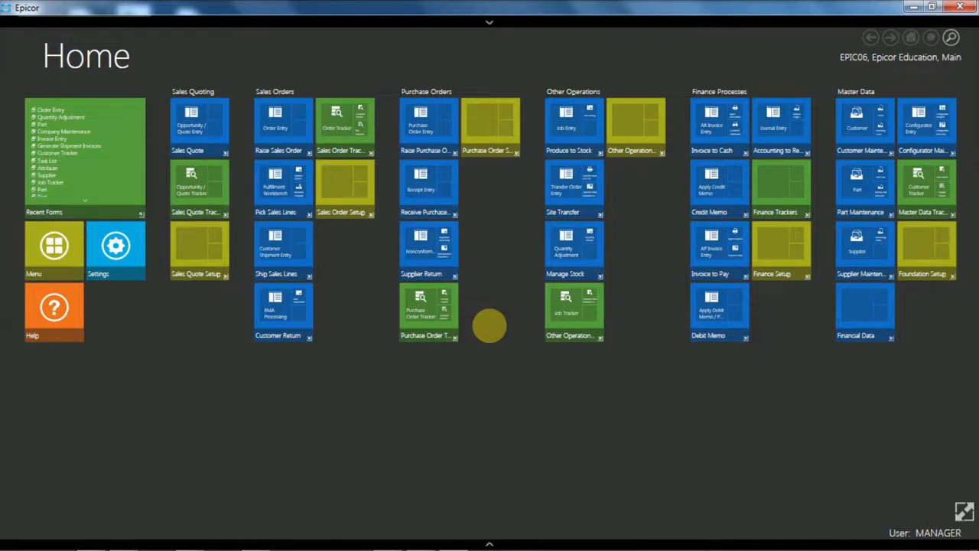
pyautogui.moveTo(498, 273)
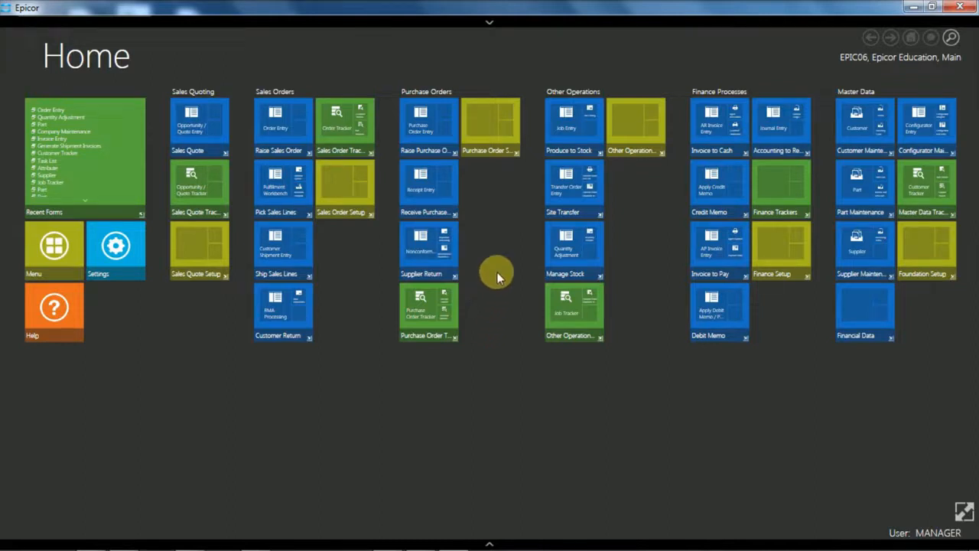
pyautogui.moveTo(281, 125)
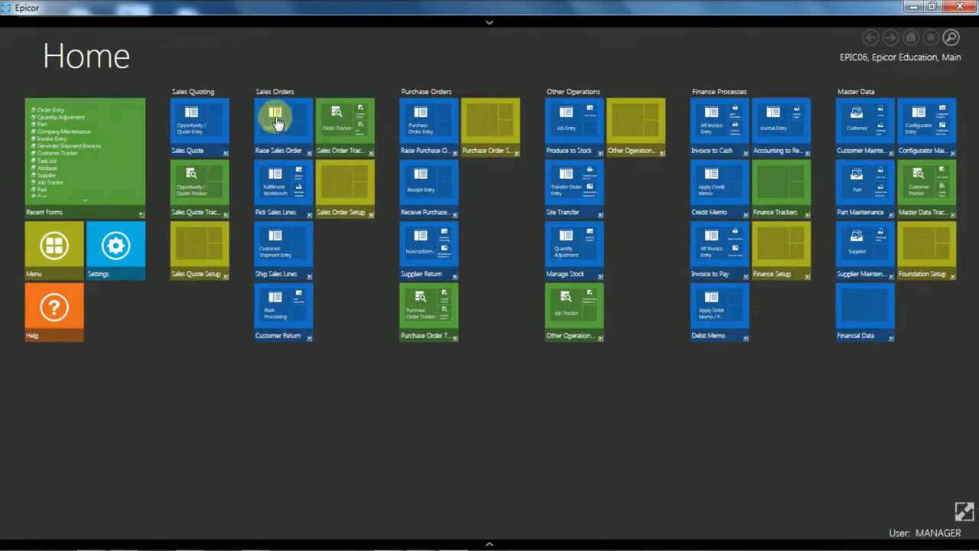
# - Launch Sales Order Entry from the Order Entry tile on the Home screen
pyautogui.click(275, 123)
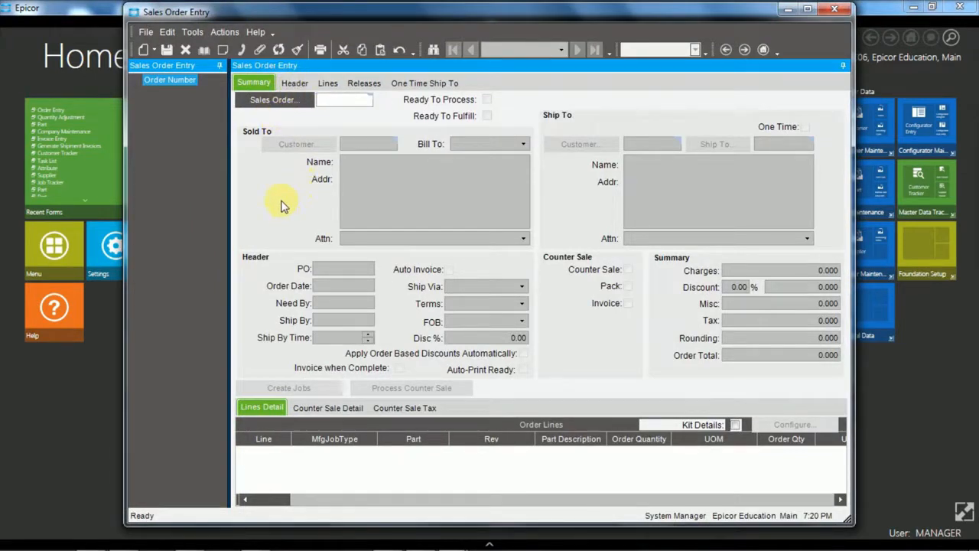
pyautogui.click(344, 100)
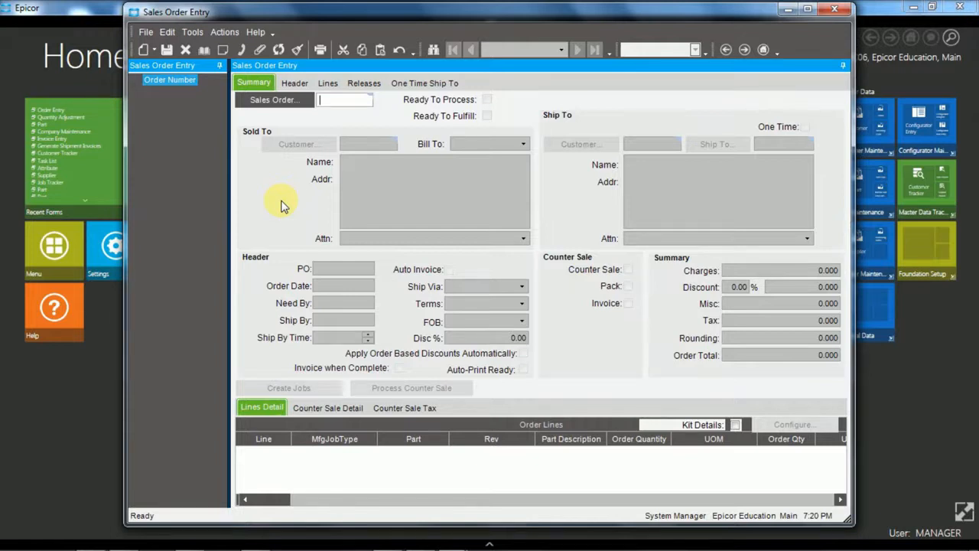
pyautogui.moveTo(257, 159)
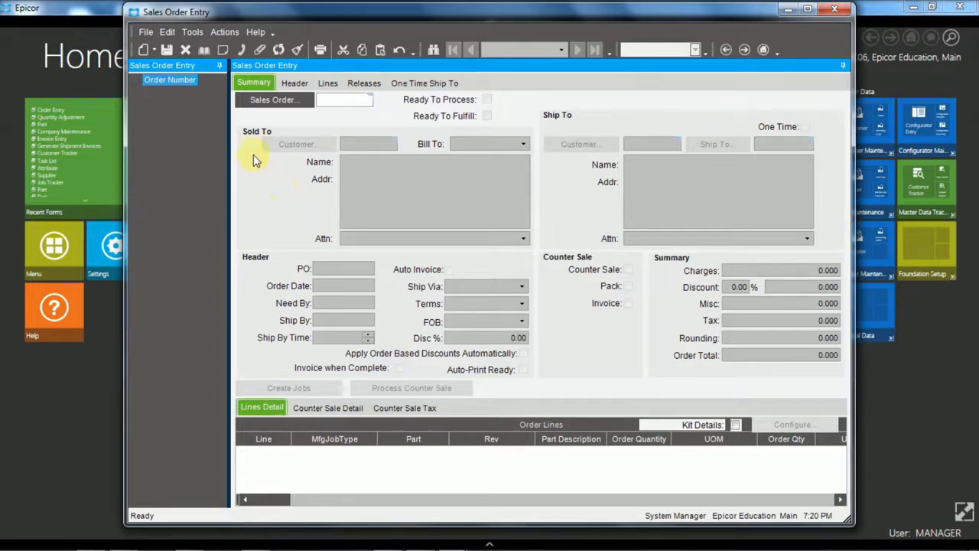
# - Create a new sales order for customer DALTON
pyautogui.click(144, 49)
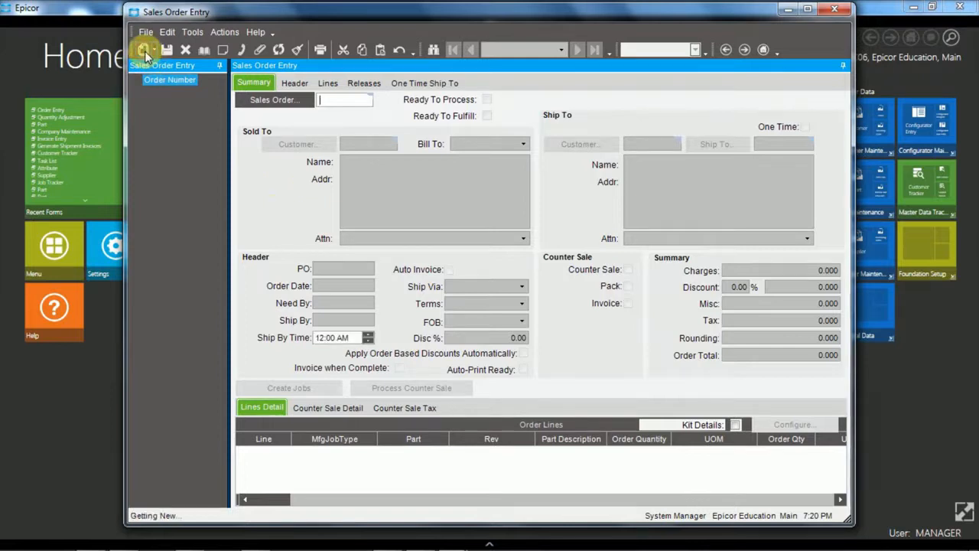
pyautogui.click(144, 48)
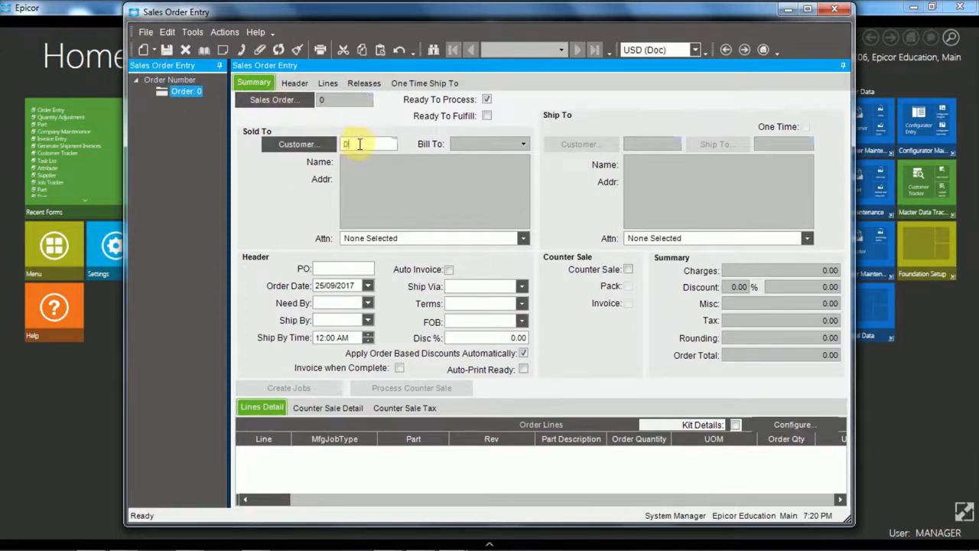
pyautogui.write('DALTON')
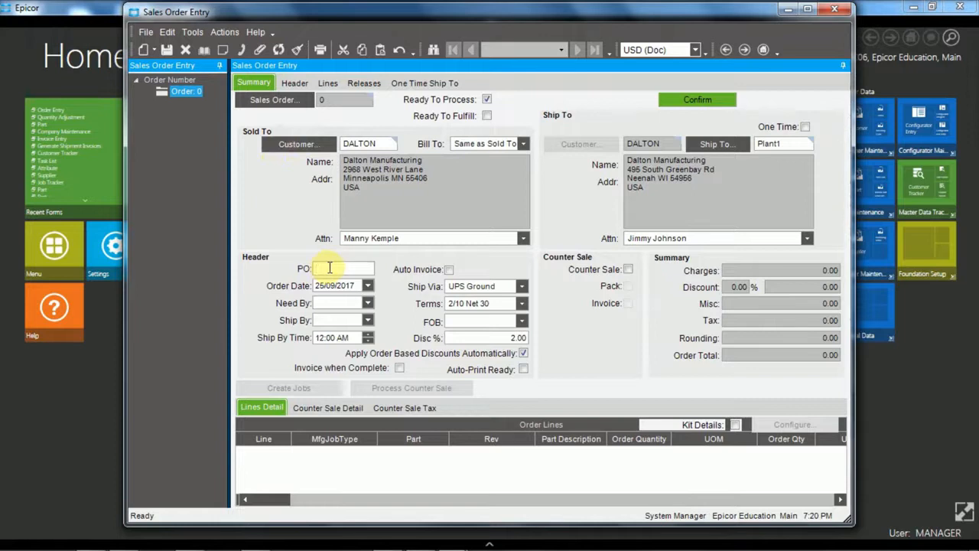
# - Set the order's need-by date to 29 September 2017 from the calendar
pyautogui.click(336, 303)
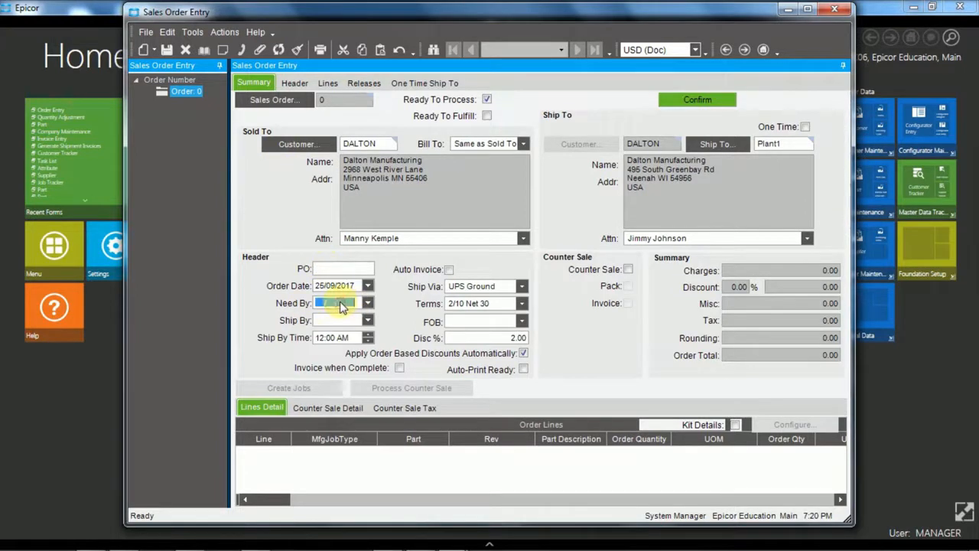
pyautogui.click(367, 303)
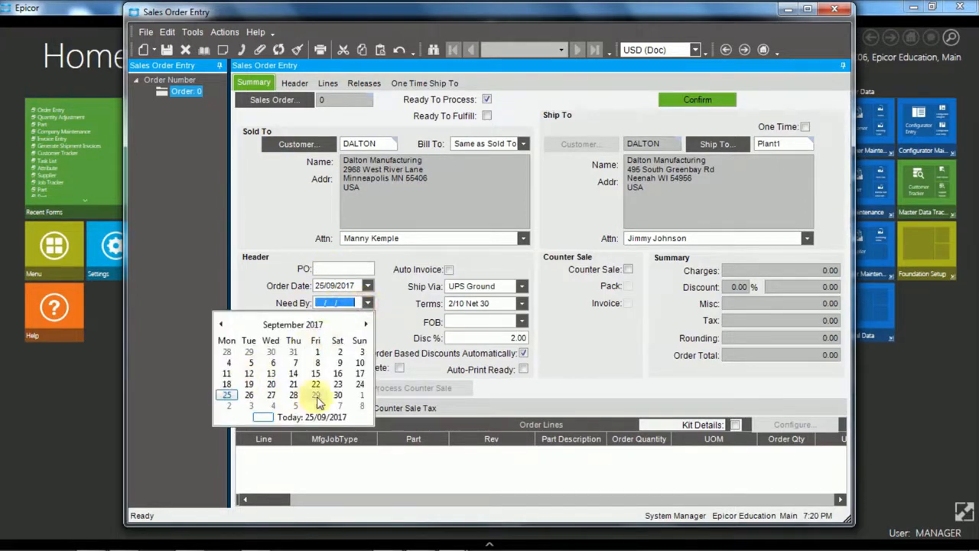
pyautogui.click(315, 384)
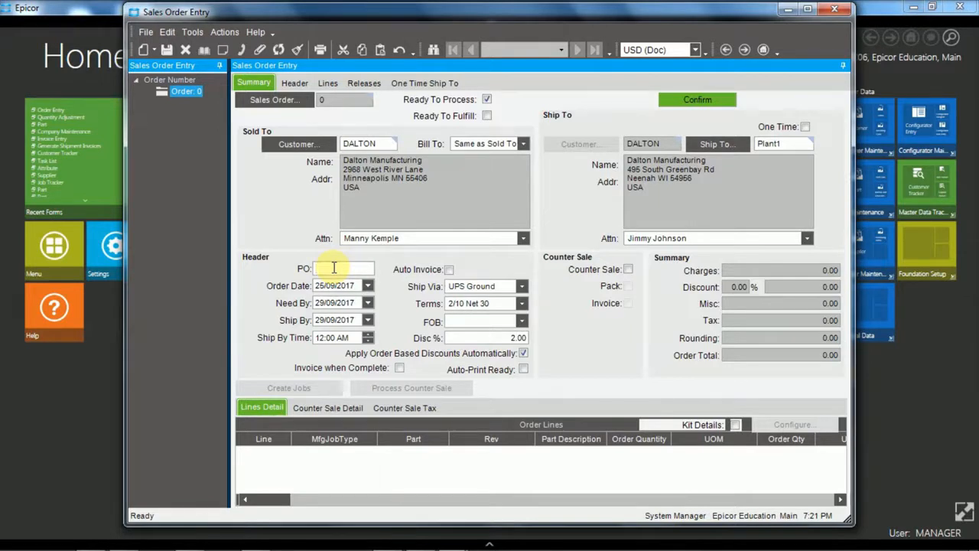
# - Enter PO reference ref12334 and switch on Auto Invoice for the order
pyautogui.write('ref12334')
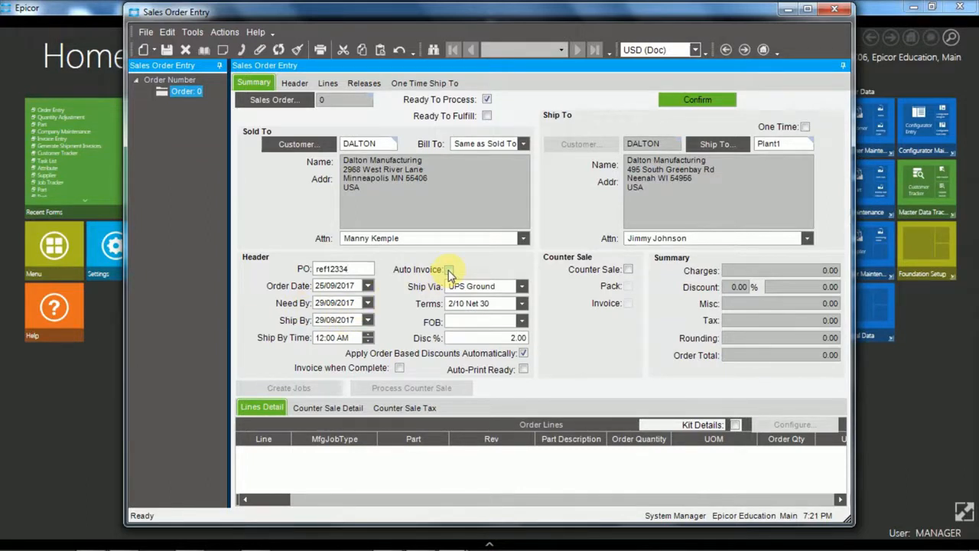
pyautogui.click(450, 270)
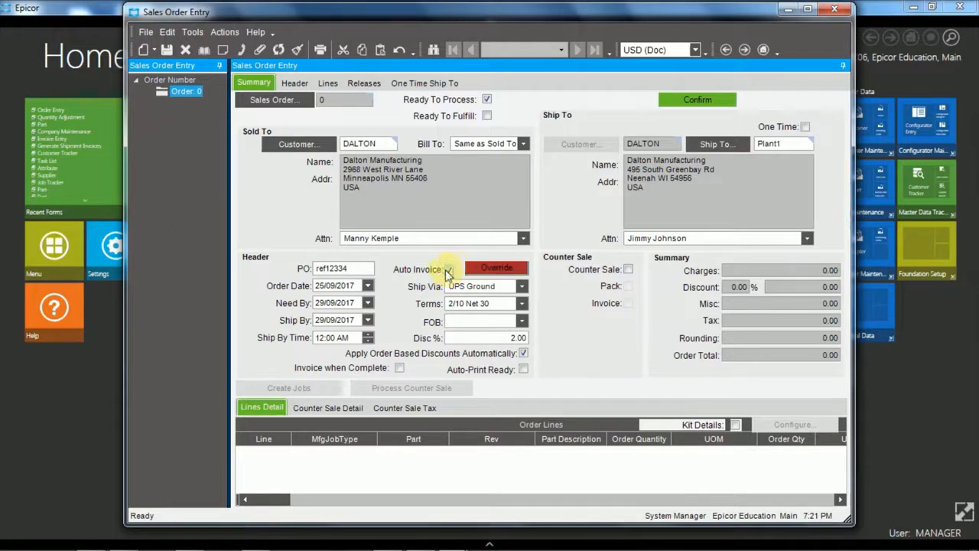
pyautogui.click(450, 269)
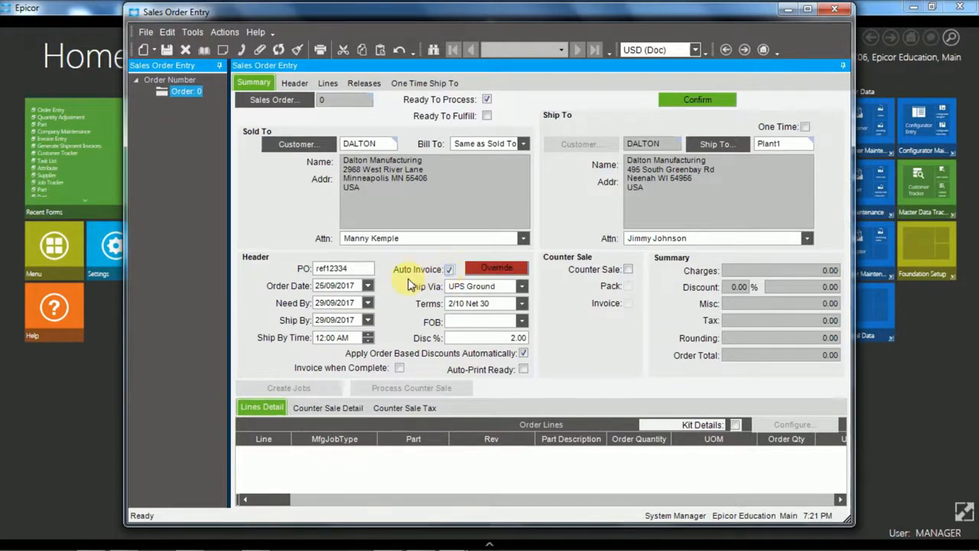
pyautogui.moveTo(398, 294)
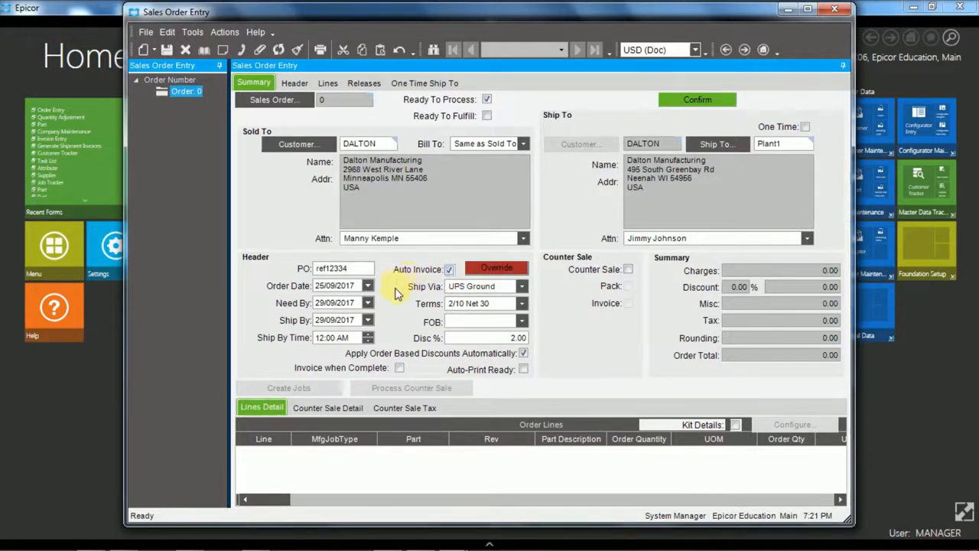
pyautogui.moveTo(396, 309)
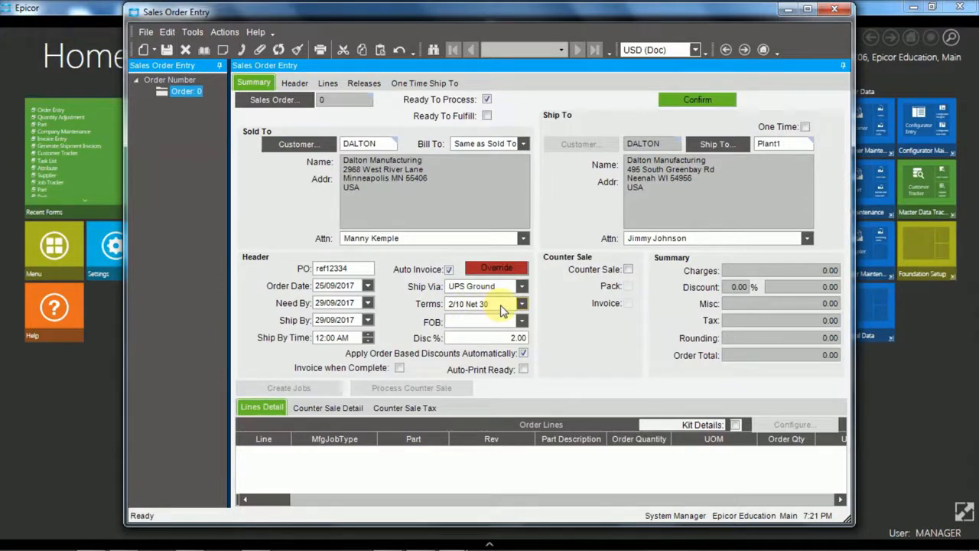
pyautogui.moveTo(517, 165)
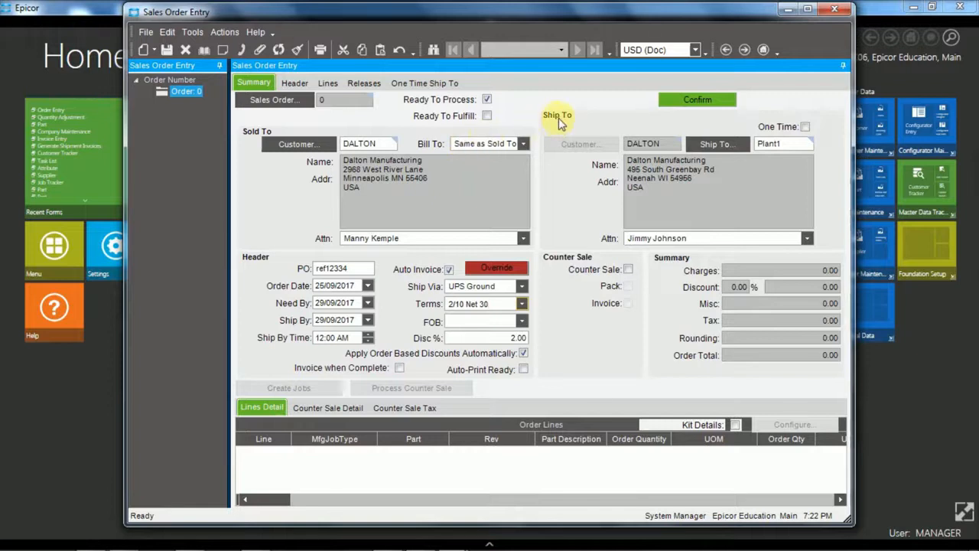
pyautogui.moveTo(718, 144)
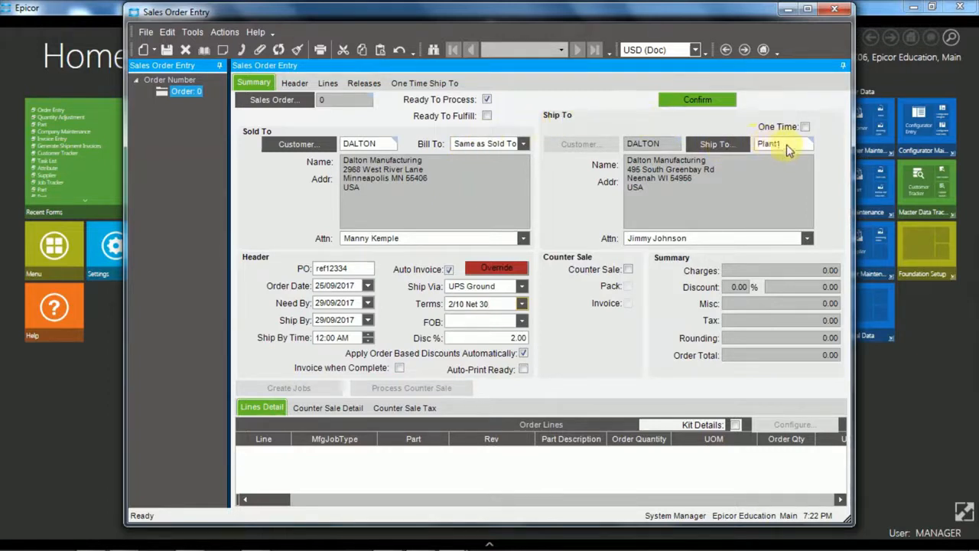
pyautogui.moveTo(459, 184)
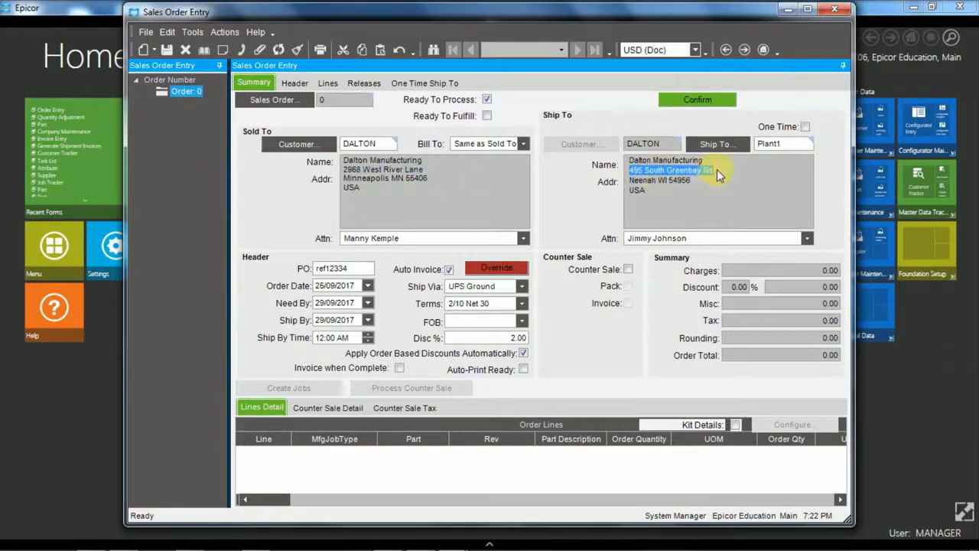
pyautogui.moveTo(725, 180)
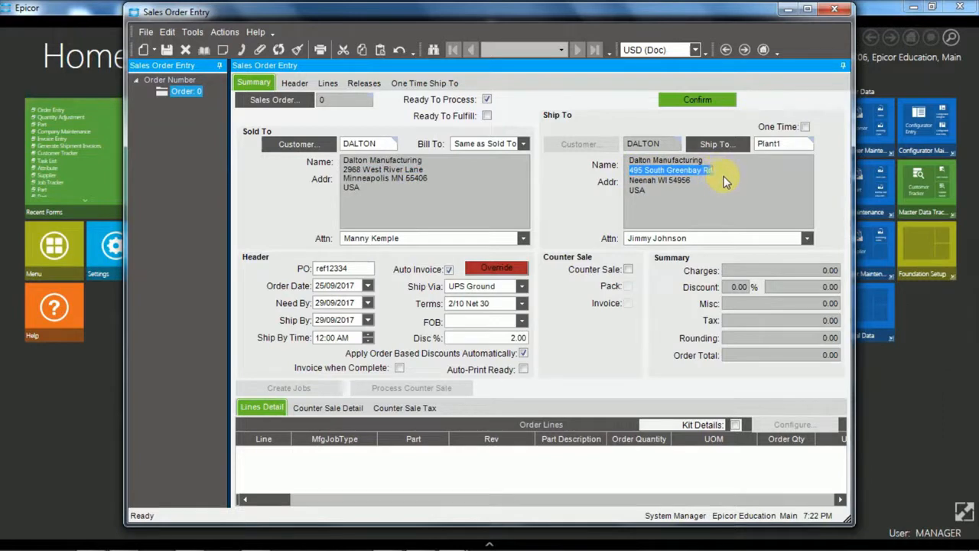
pyautogui.moveTo(768, 177)
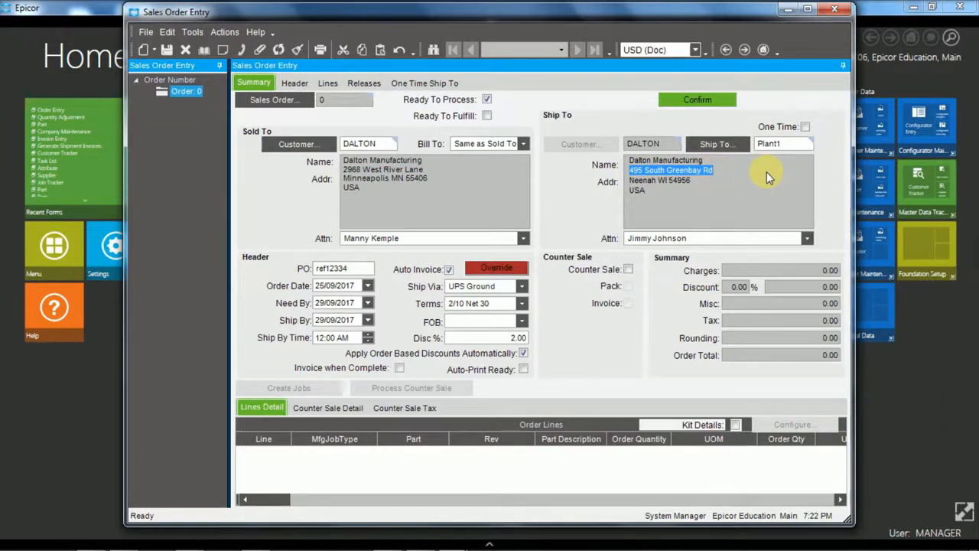
pyautogui.moveTo(805, 129)
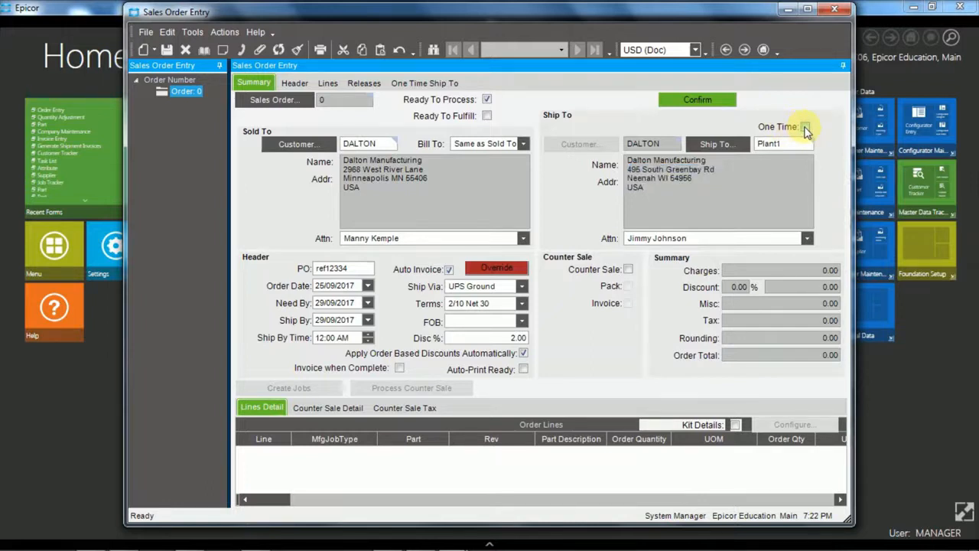
# - Try a one-time ship-to, then switch it off to restore Dalton's Neenah Plant1 address
pyautogui.click(805, 125)
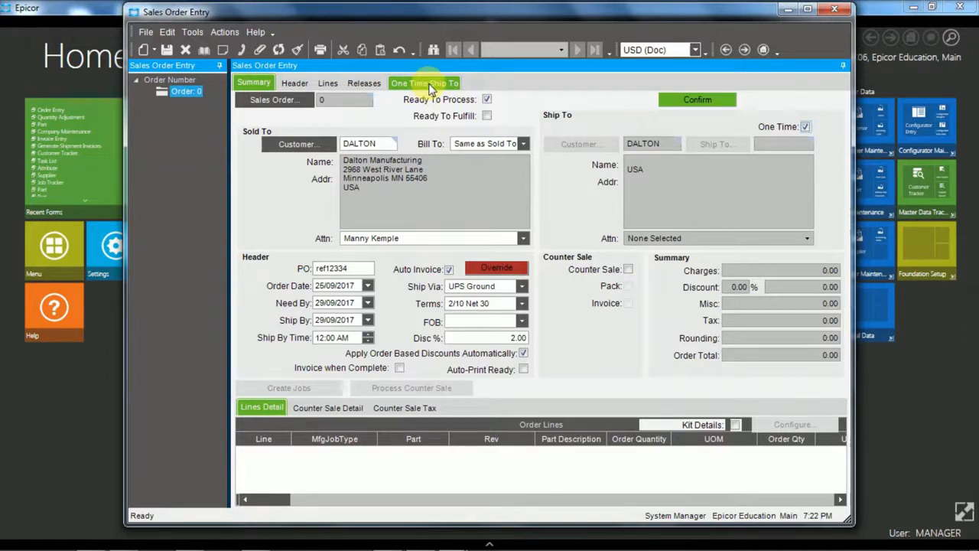
pyautogui.click(425, 83)
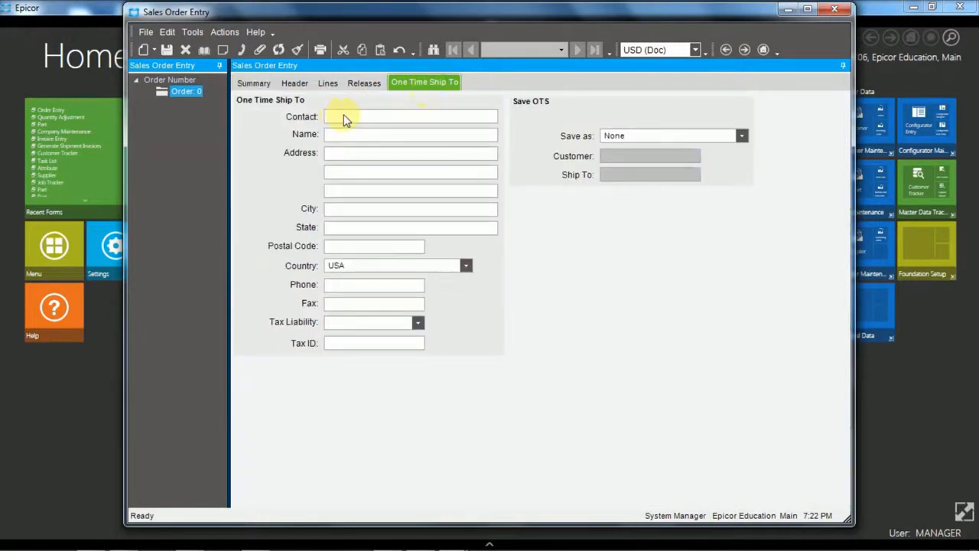
pyautogui.moveTo(349, 153)
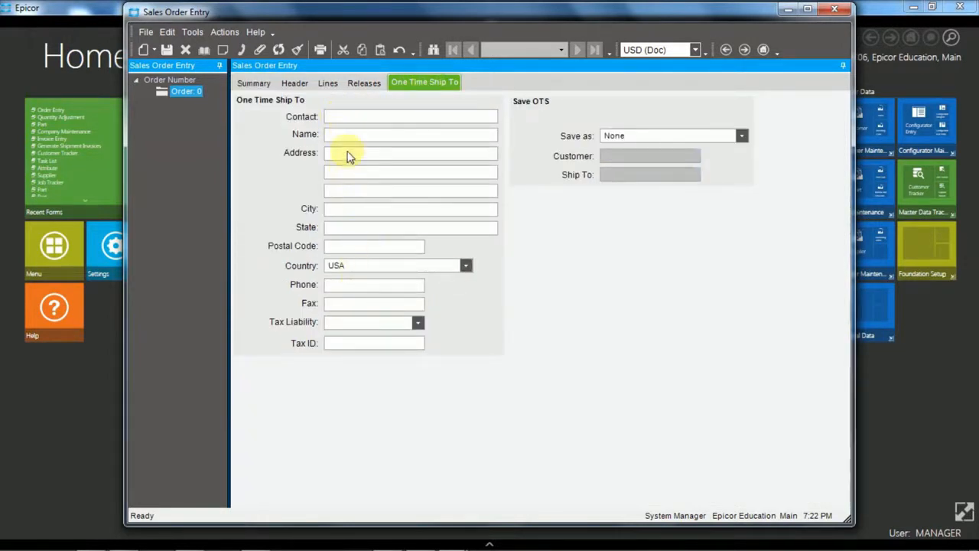
pyautogui.click(254, 83)
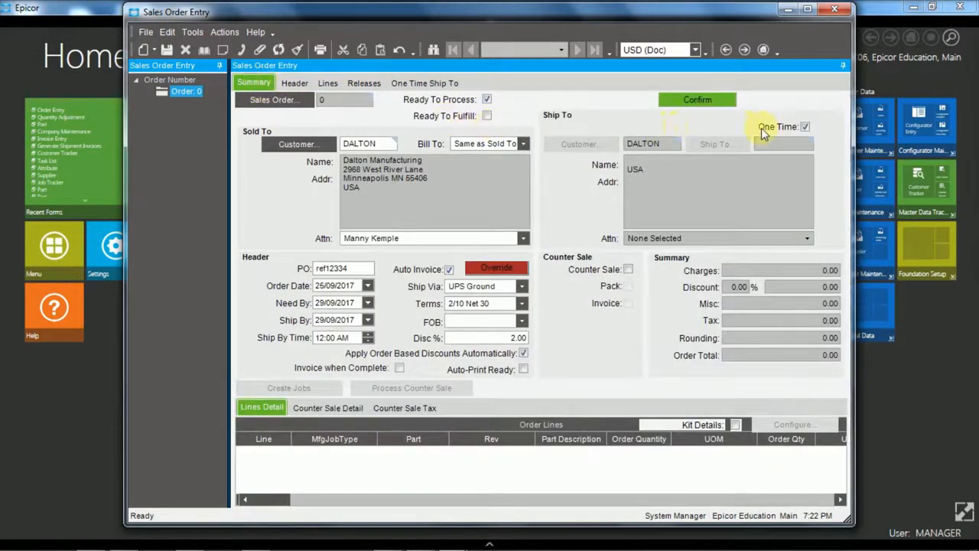
pyautogui.click(804, 126)
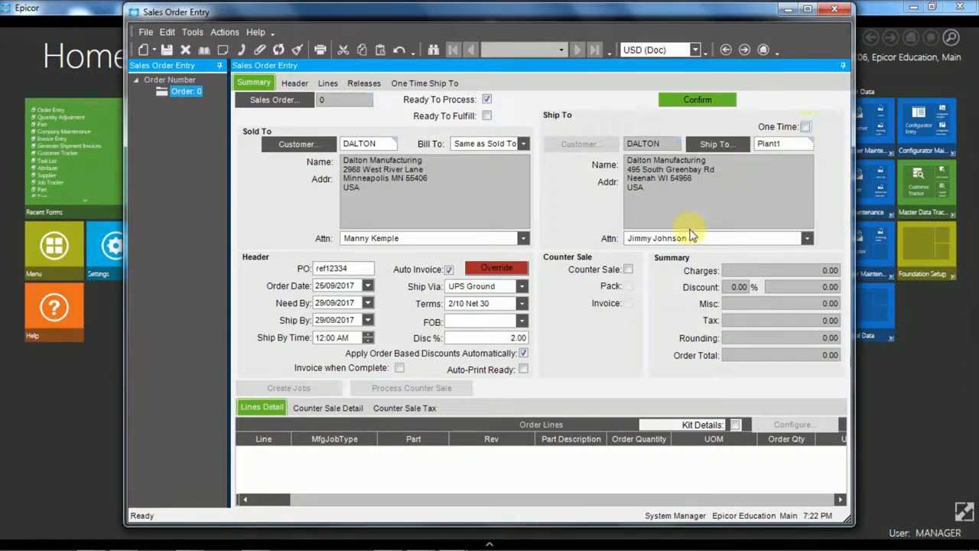
pyautogui.moveTo(659, 273)
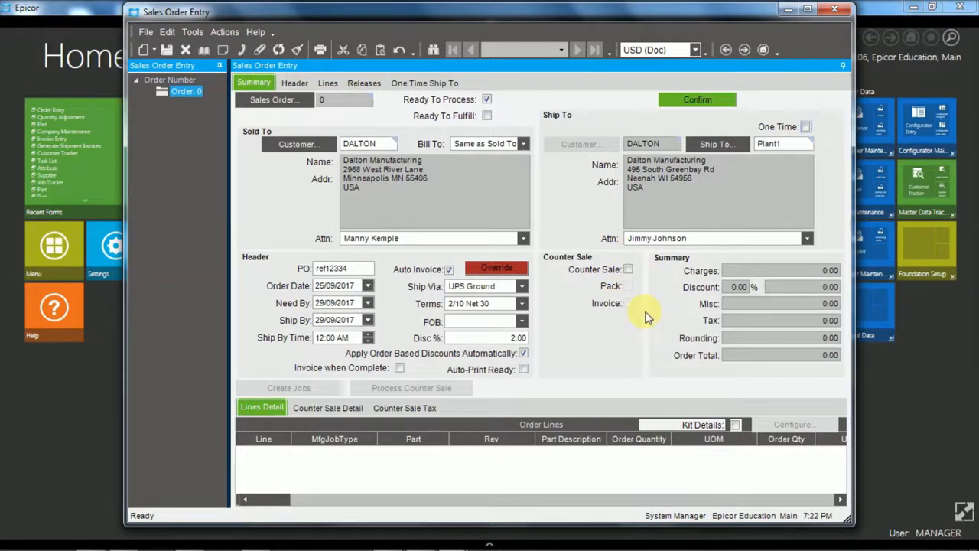
pyautogui.moveTo(646, 303)
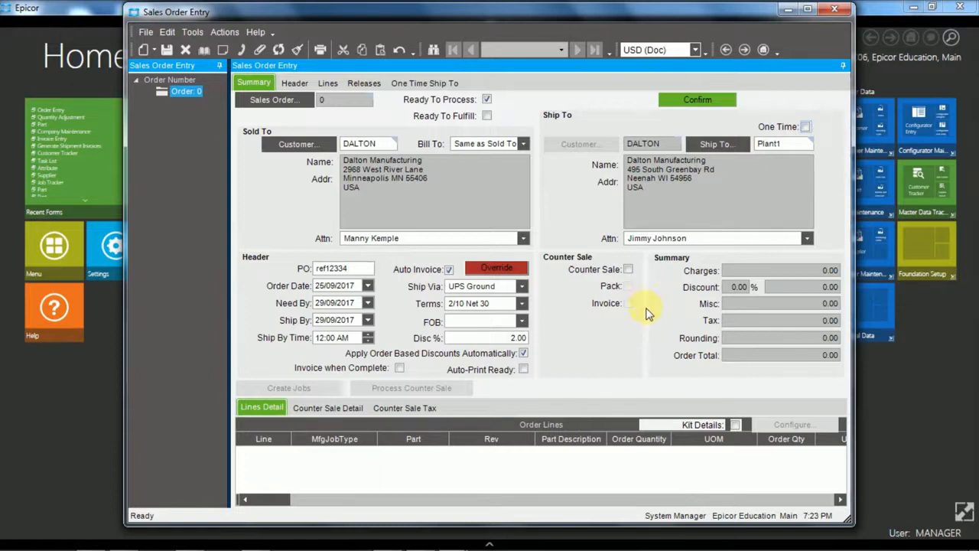
pyautogui.moveTo(630, 291)
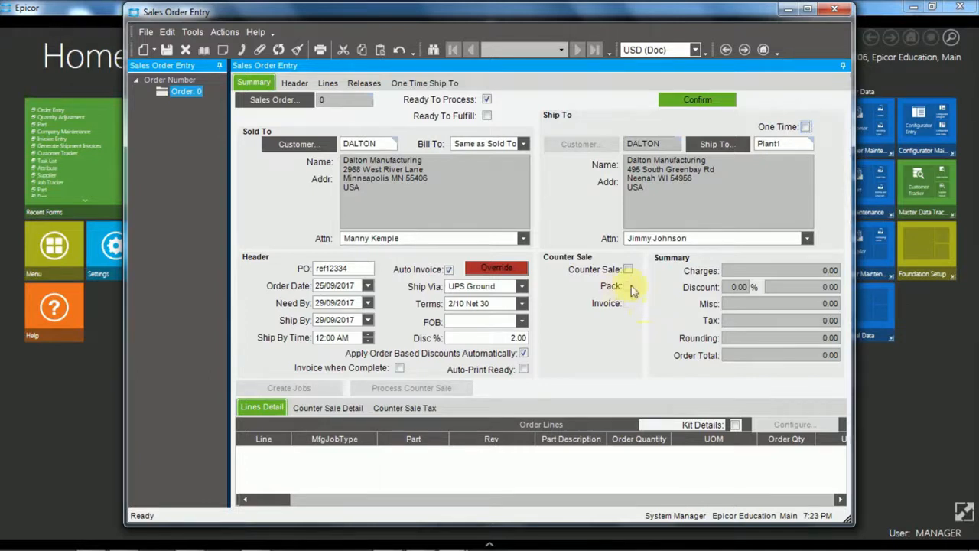
pyautogui.moveTo(629, 309)
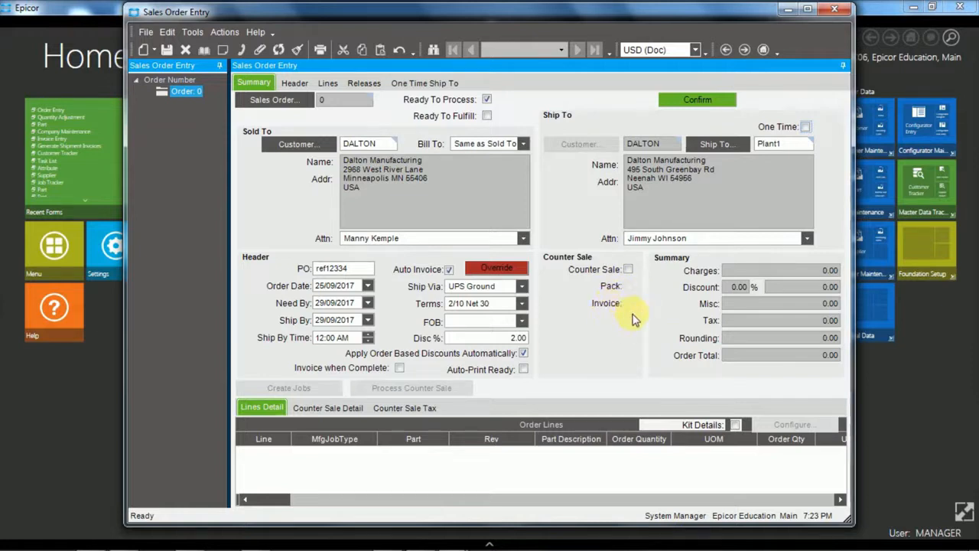
pyautogui.moveTo(670, 289)
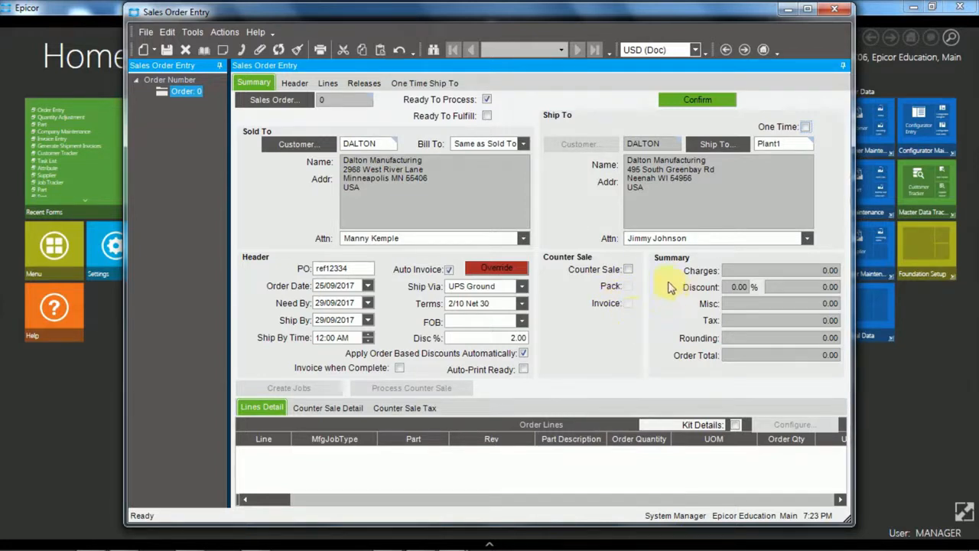
pyautogui.moveTo(799, 274)
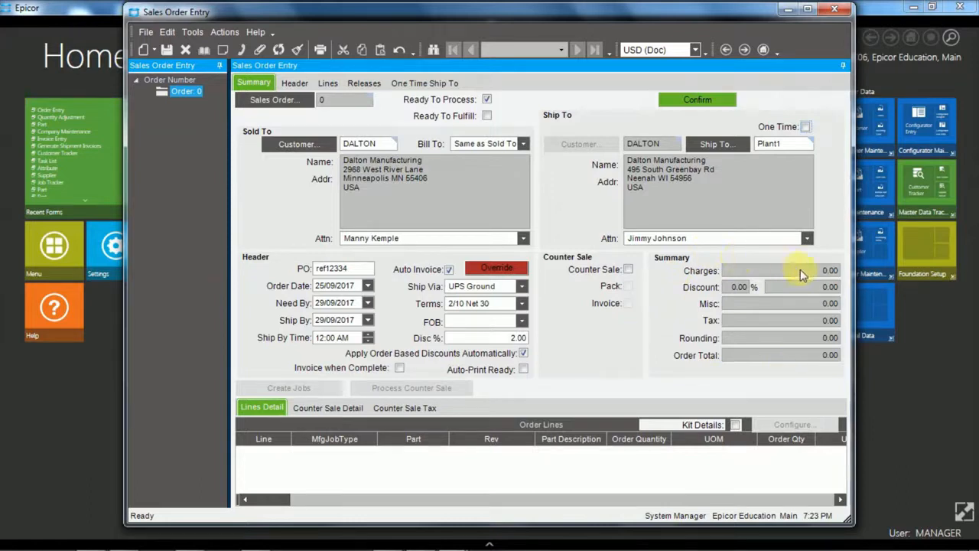
pyautogui.moveTo(814, 276)
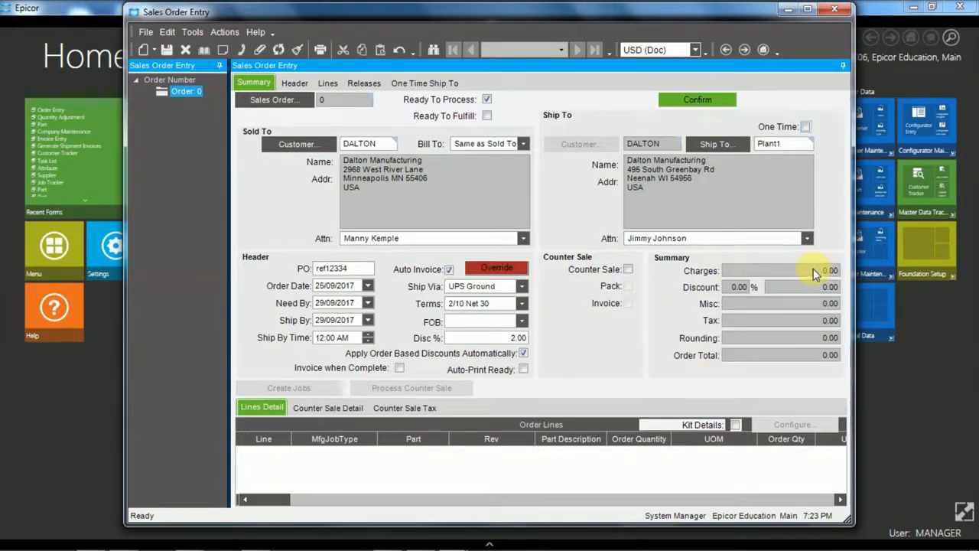
pyautogui.moveTo(808, 294)
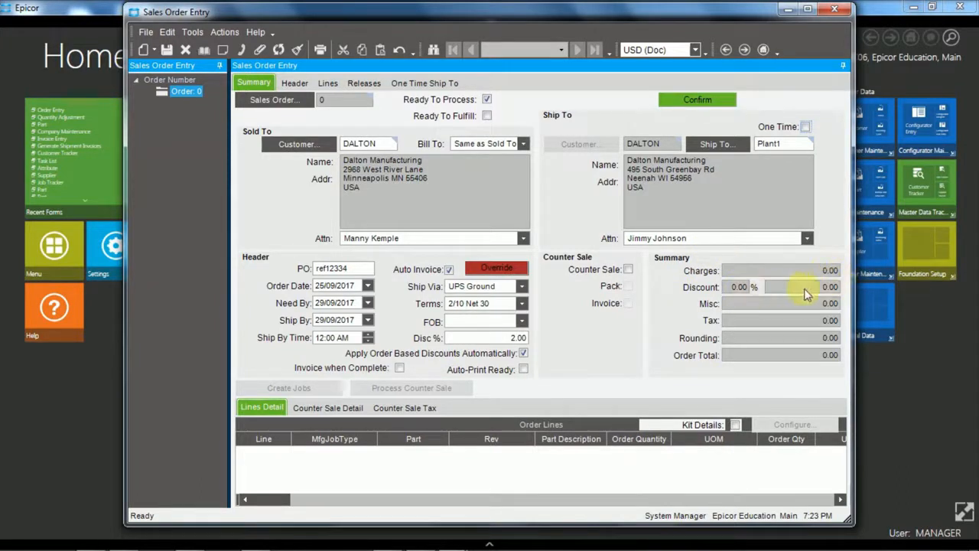
pyautogui.moveTo(771, 309)
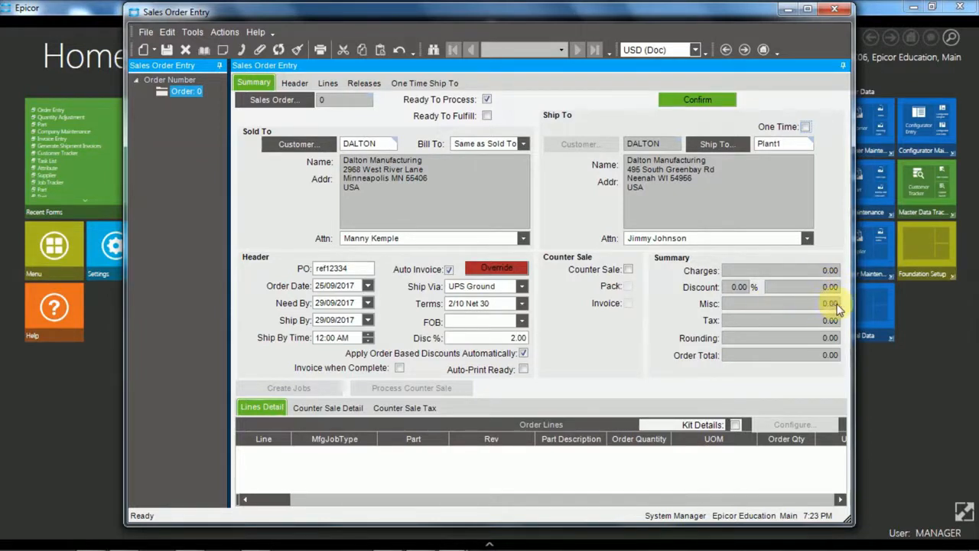
pyautogui.moveTo(829, 306)
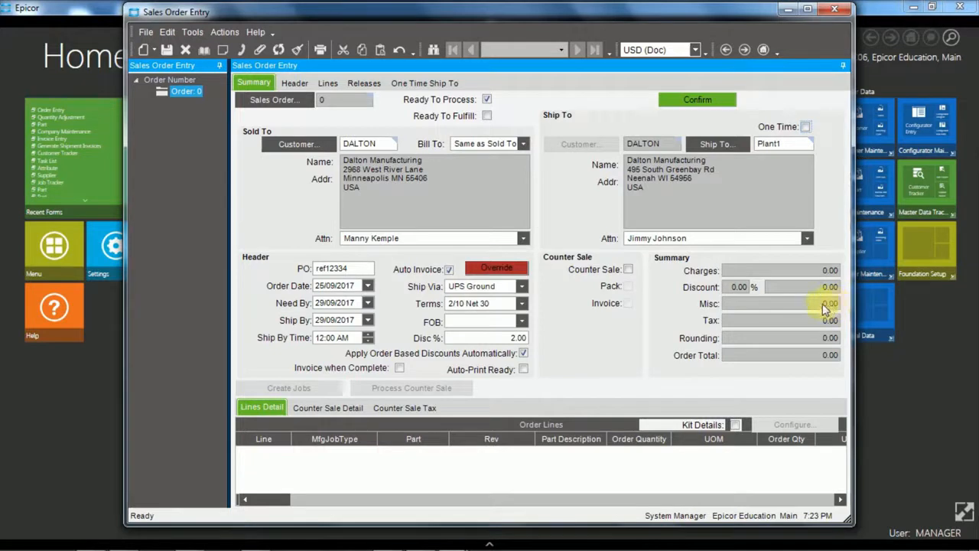
pyautogui.moveTo(829, 322)
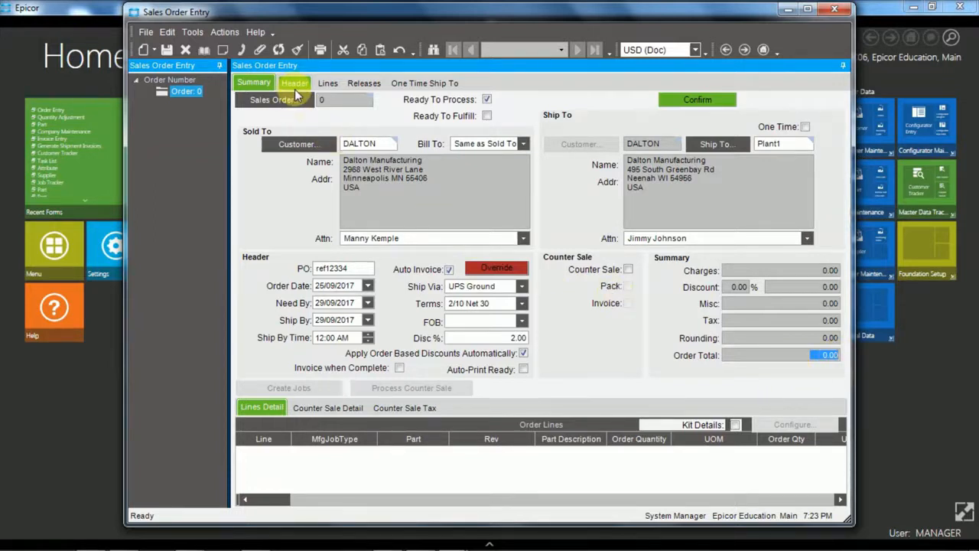
pyautogui.moveTo(299, 143)
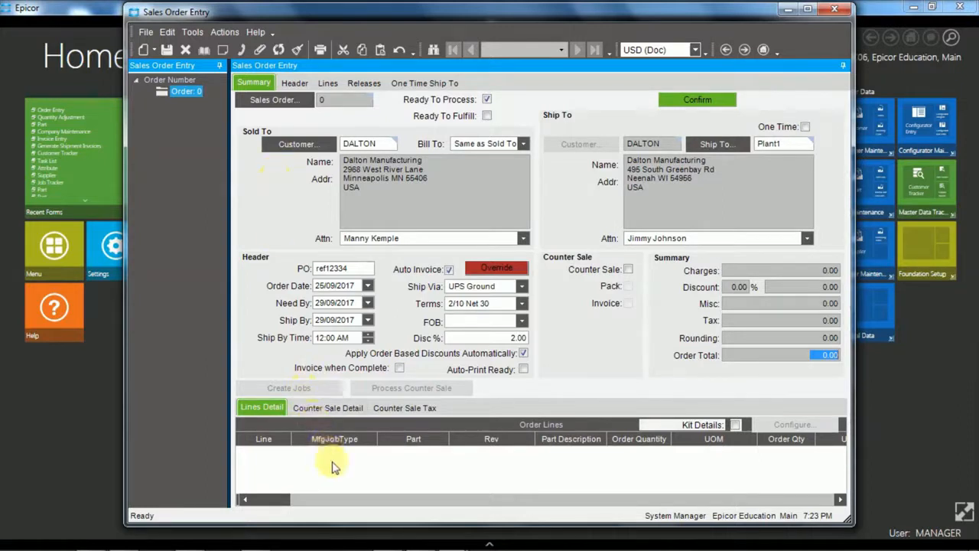
pyautogui.moveTo(526, 502)
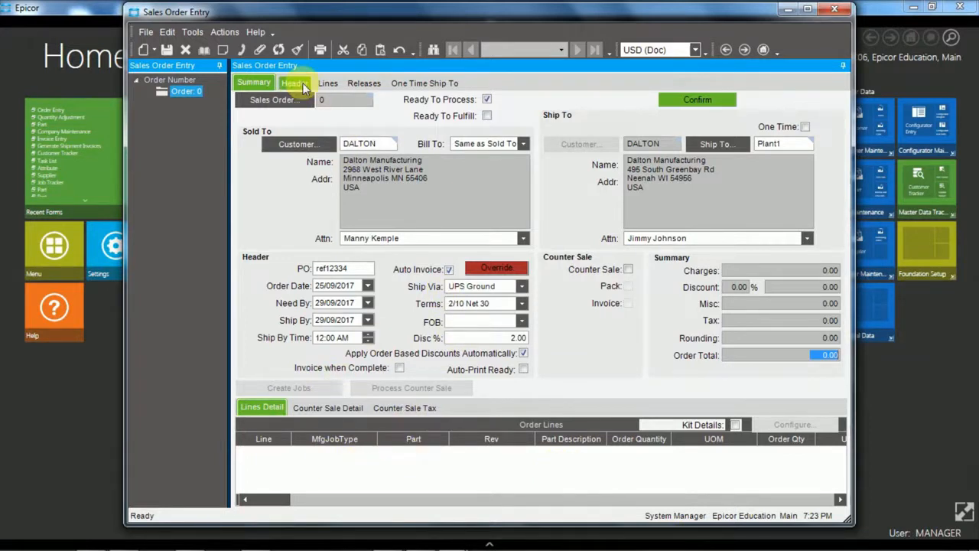
pyautogui.click(293, 83)
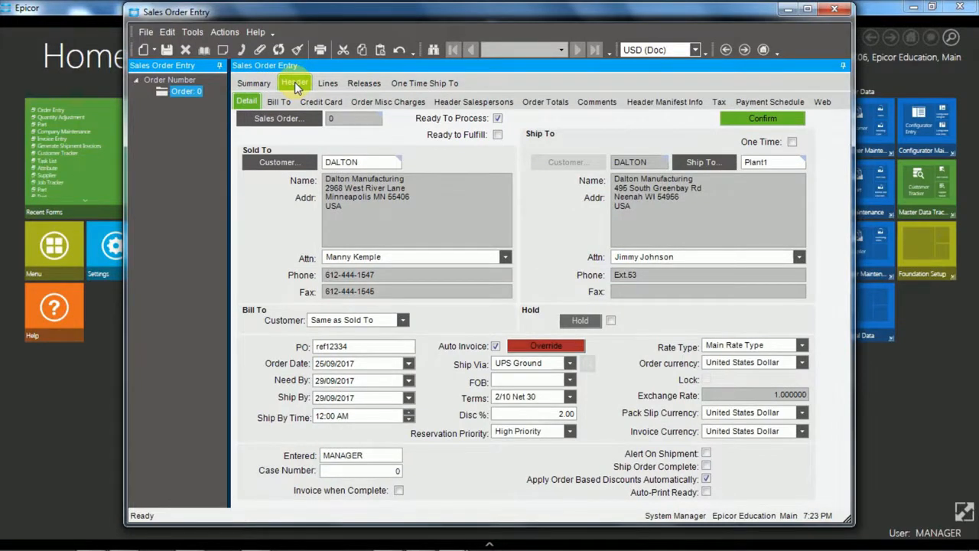
pyautogui.moveTo(279, 217)
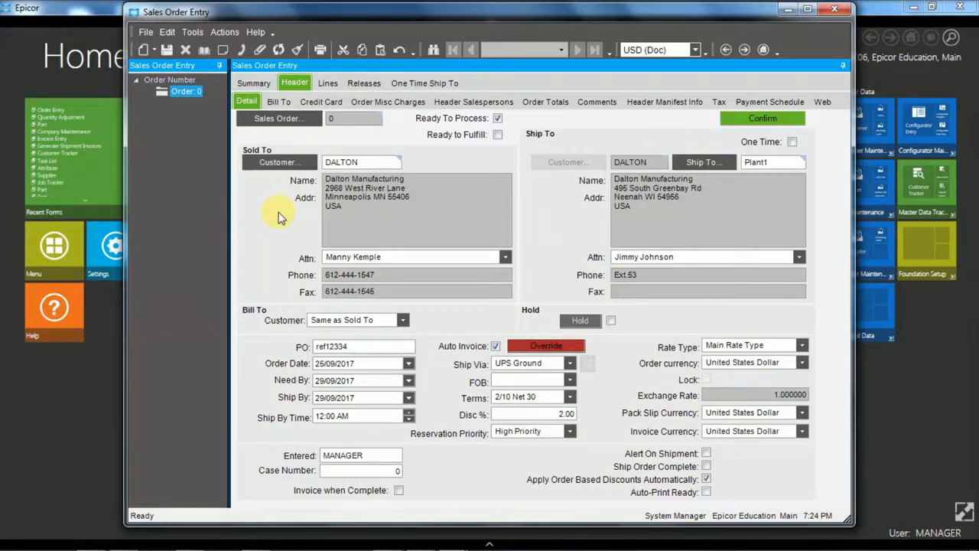
pyautogui.moveTo(283, 141)
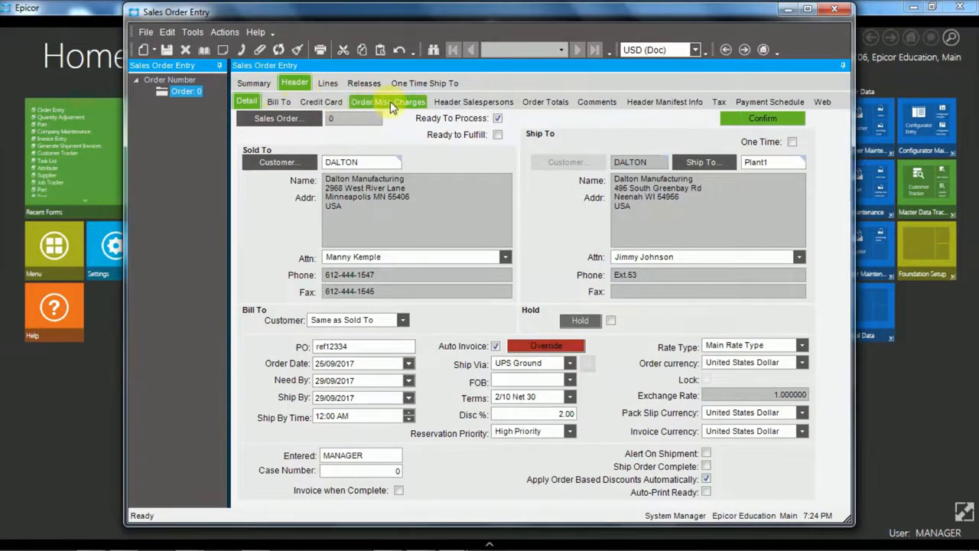
# - Show the Order Misc Charges sheet, currently with no charges
pyautogui.click(388, 101)
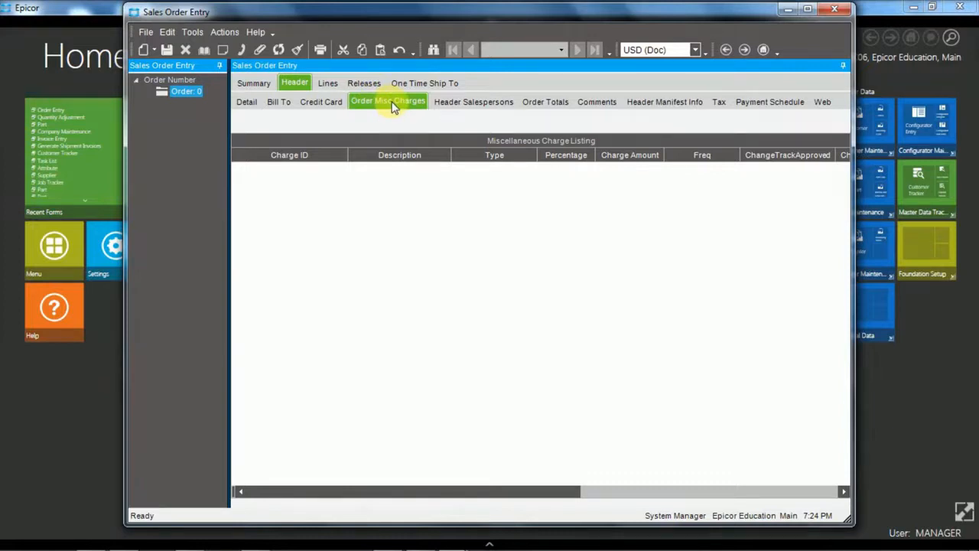
pyautogui.moveTo(497, 182)
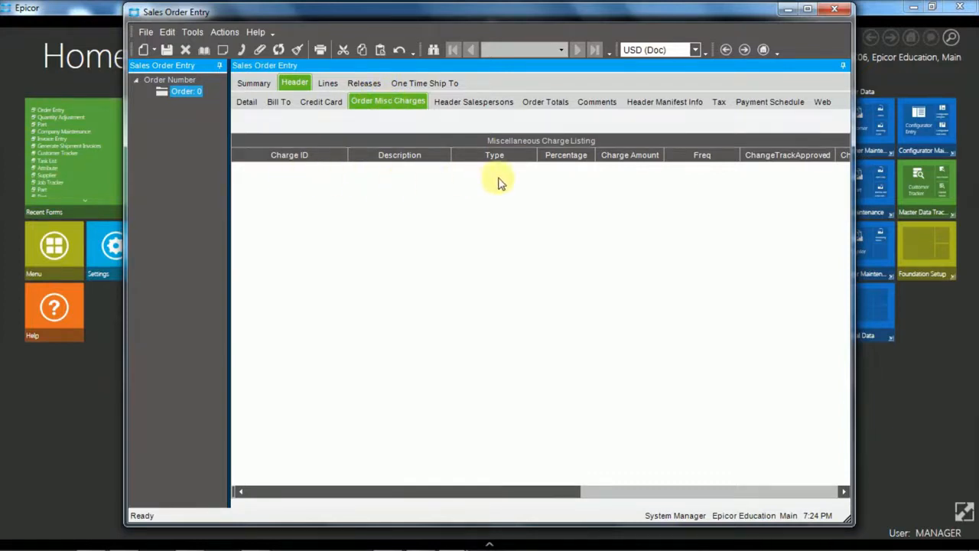
pyautogui.moveTo(296, 187)
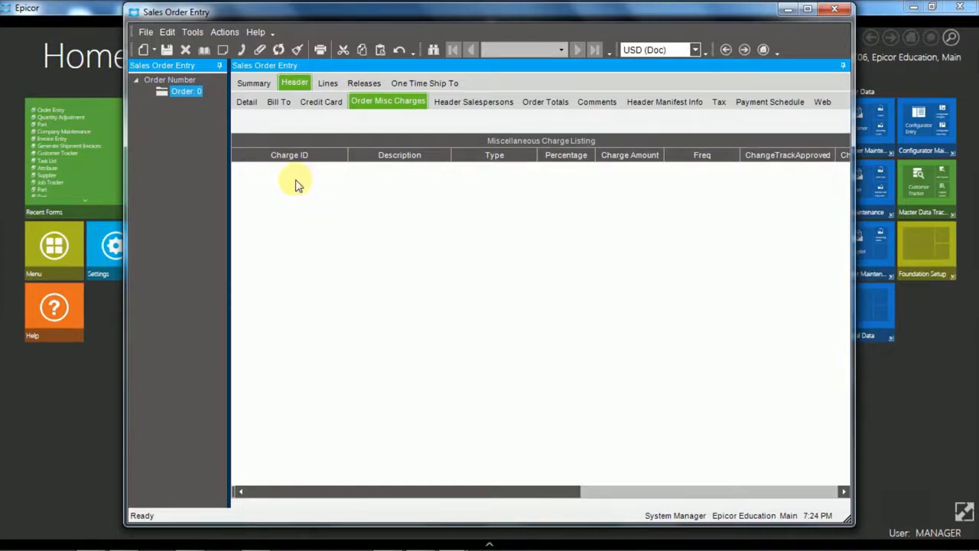
pyautogui.moveTo(305, 181)
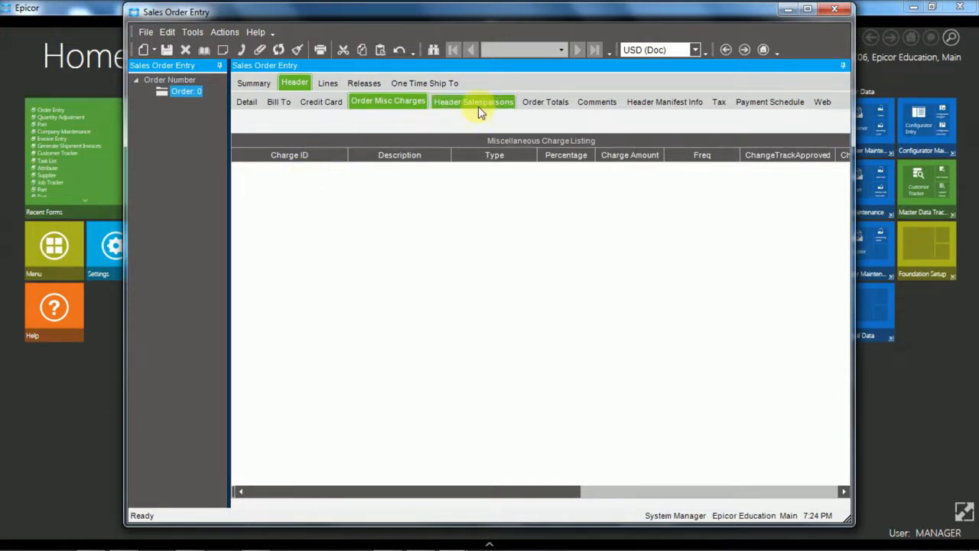
# - Show the order header's Sales Order Comment sheet, currently blank
pyautogui.click(596, 101)
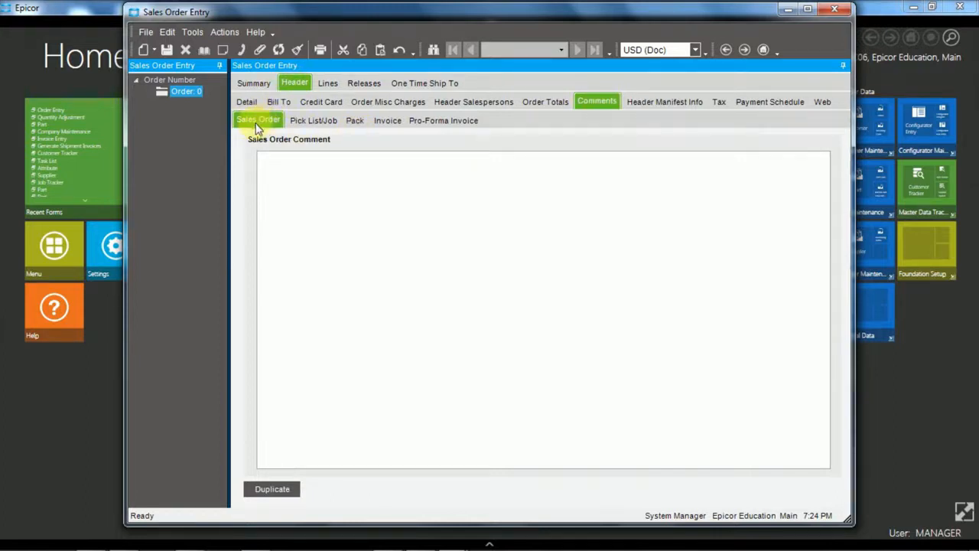
pyautogui.moveTo(355, 119)
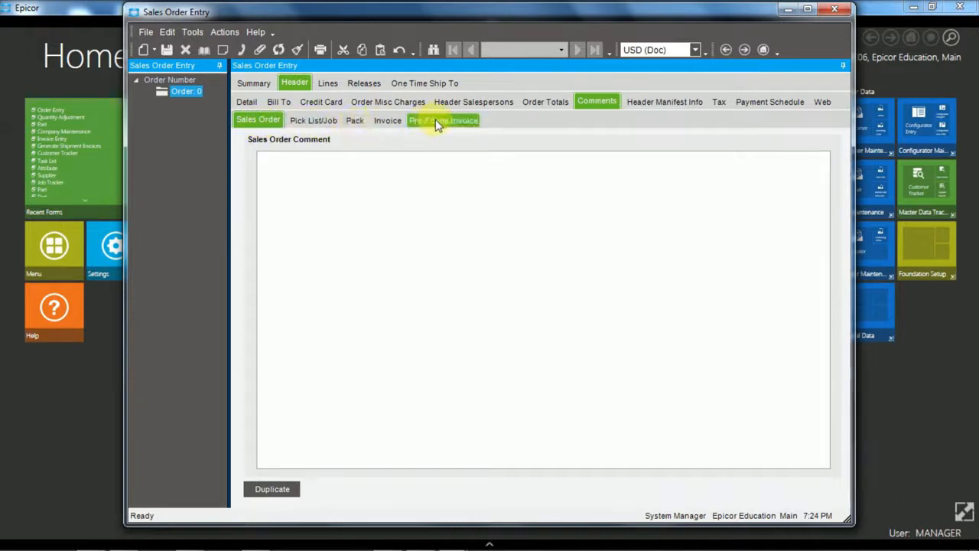
pyautogui.moveTo(431, 150)
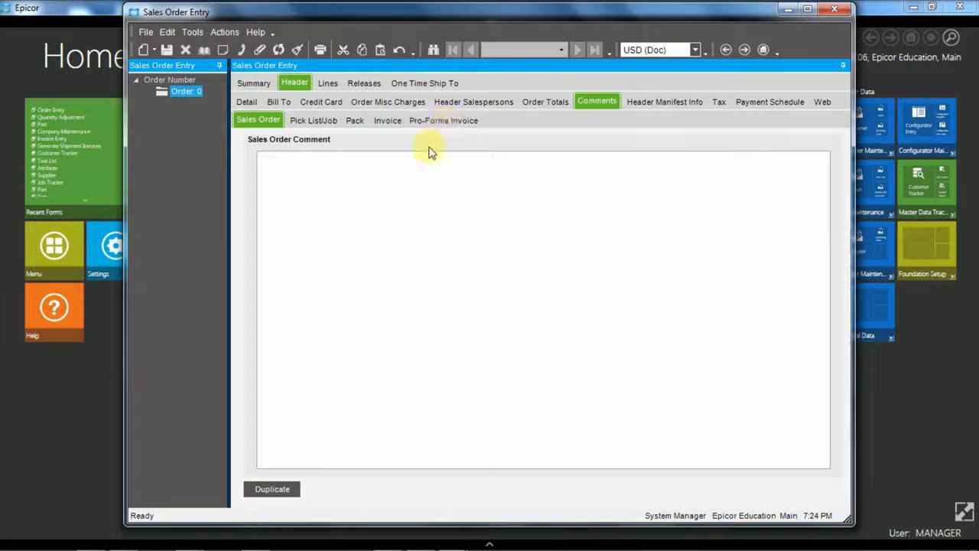
pyautogui.moveTo(331, 237)
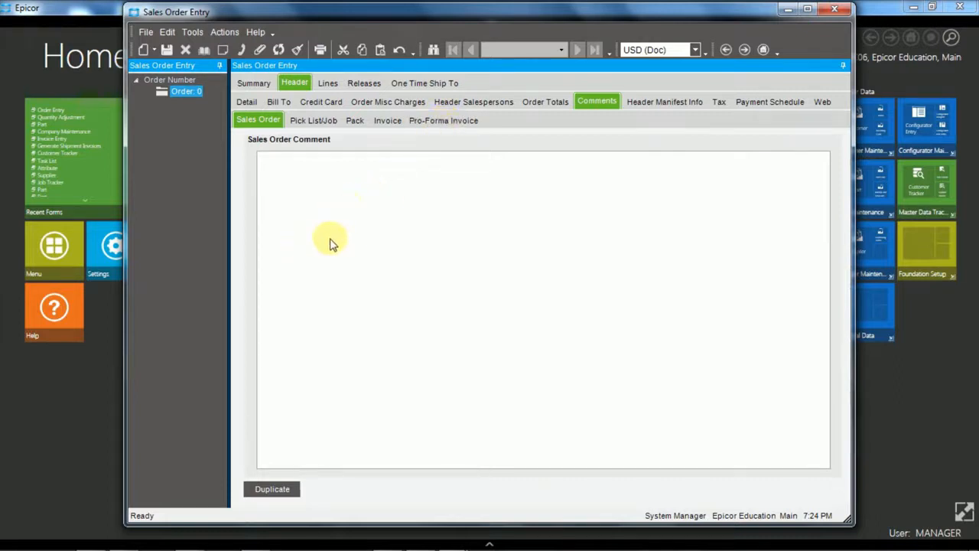
pyautogui.moveTo(327, 233)
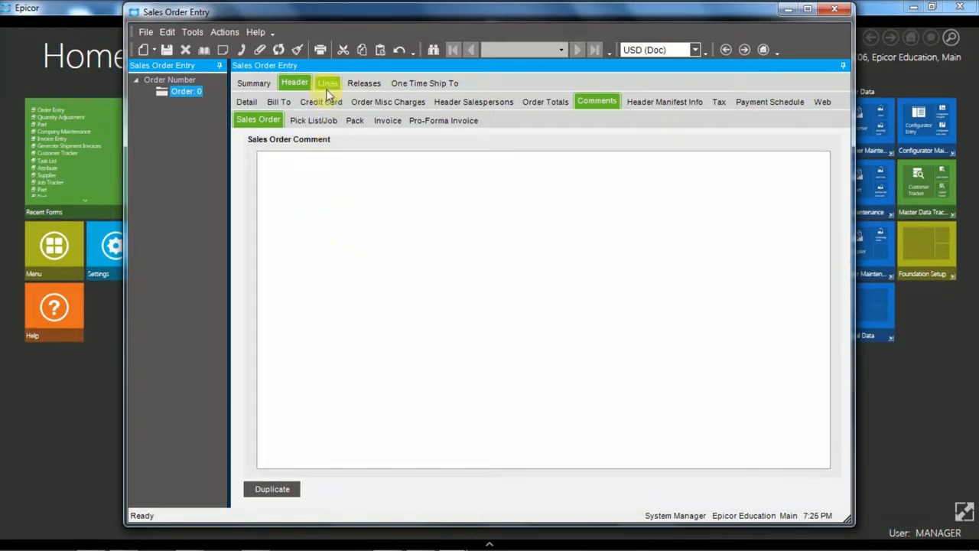
# - Go to the Lines sheet and choose New Line to add a line to the order
pyautogui.click(328, 82)
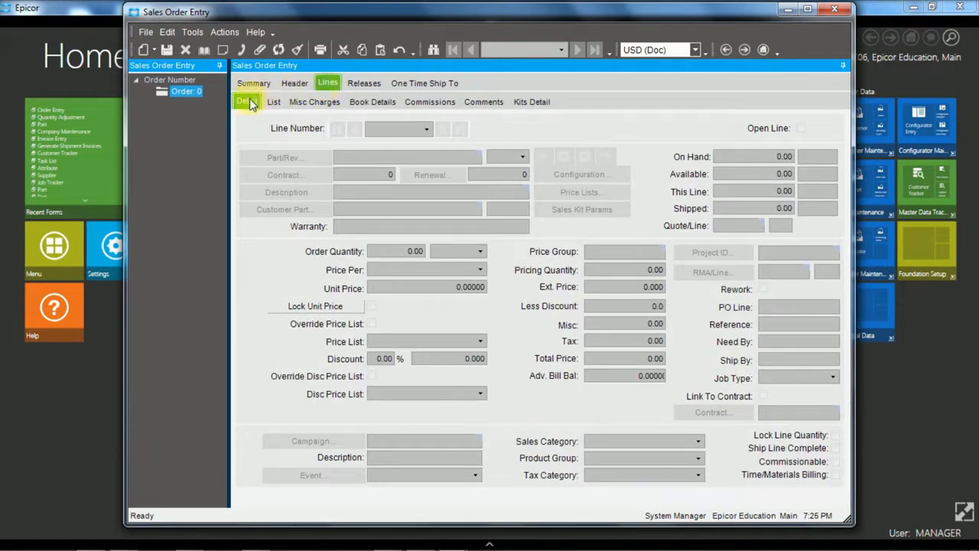
pyautogui.click(145, 49)
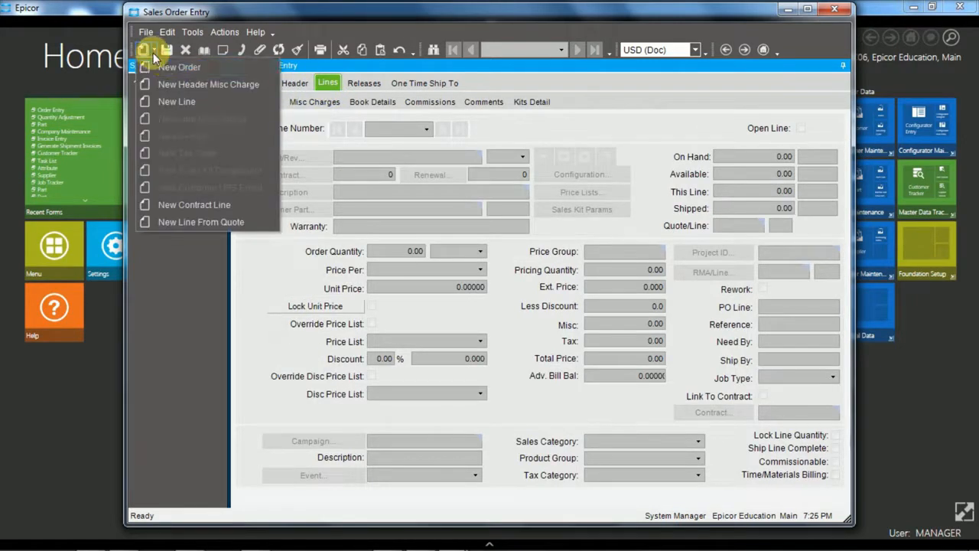
pyautogui.moveTo(484, 101)
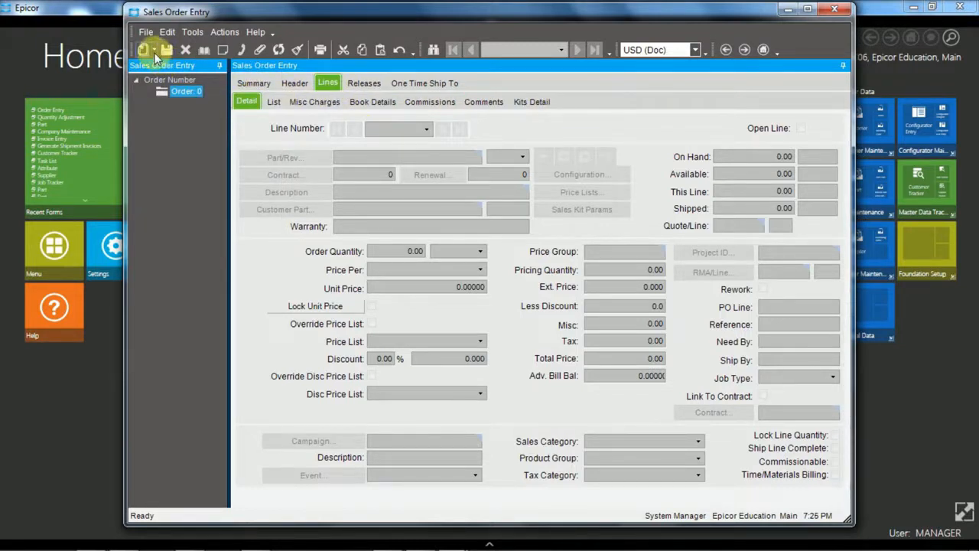
pyautogui.click(144, 49)
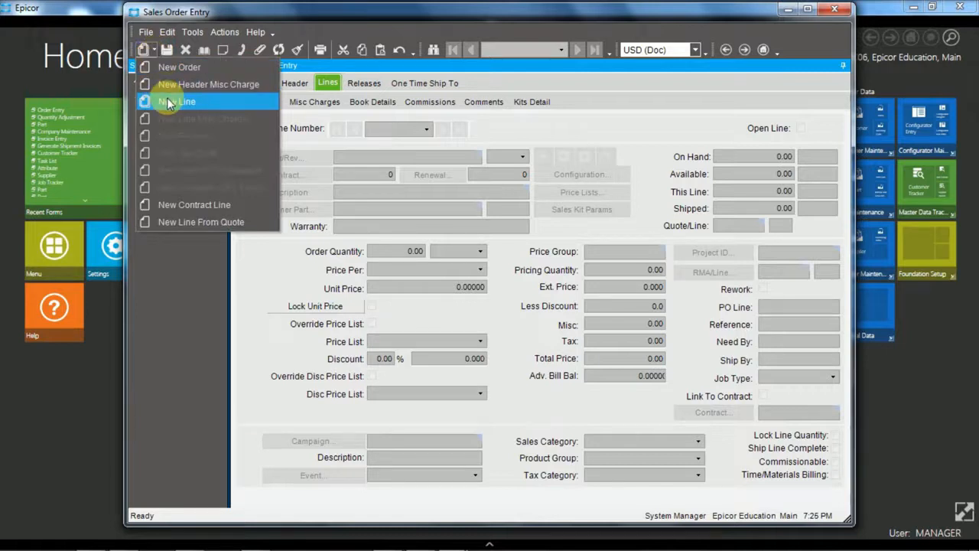
pyautogui.click(181, 101)
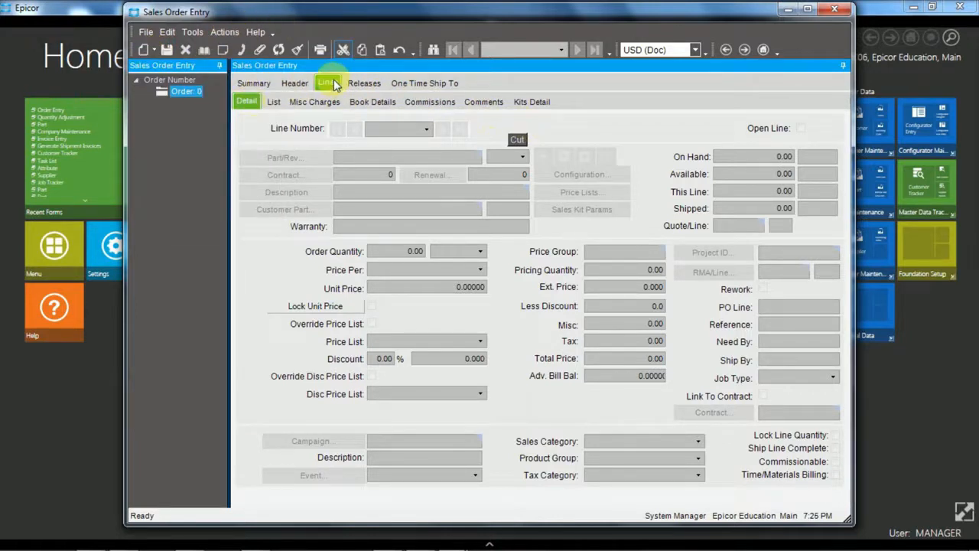
pyautogui.click(144, 49)
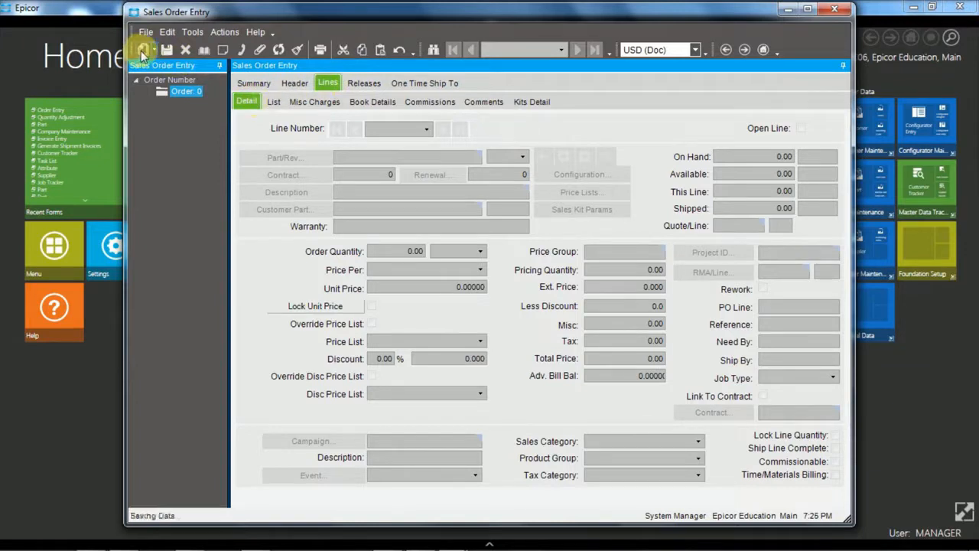
# - Set line 1 of order 5384 to part DCD-200-ML, the Multi-Level Frame Assembly
pyautogui.click(144, 49)
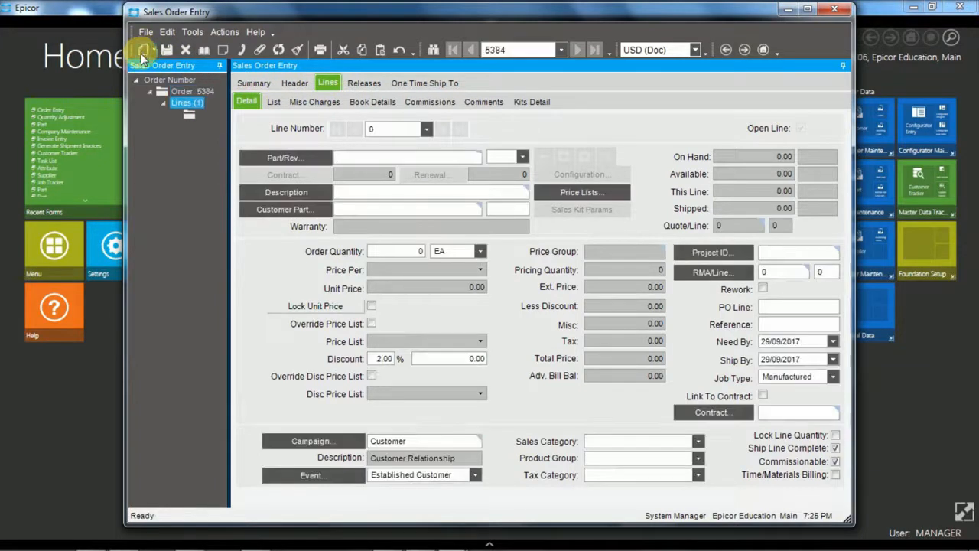
pyautogui.click(143, 49)
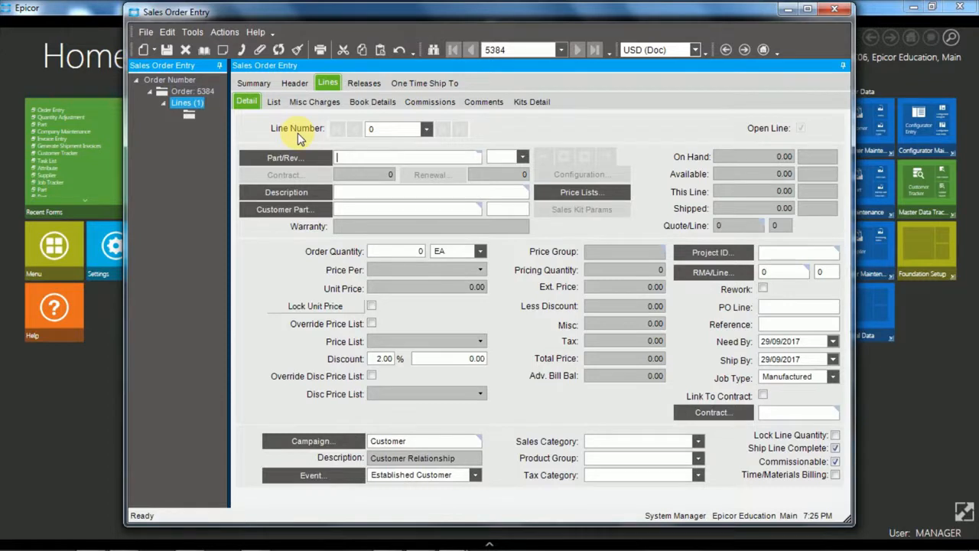
pyautogui.write('DCD')
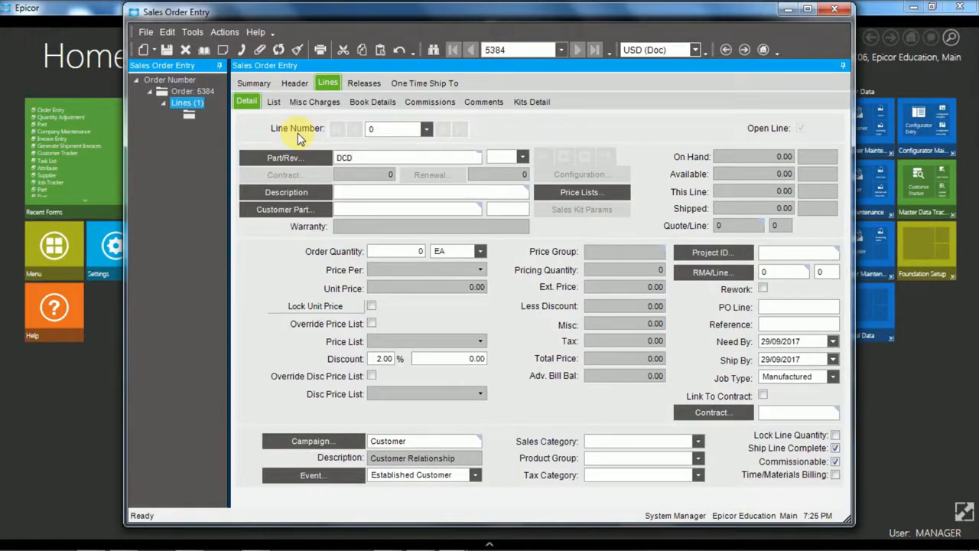
pyautogui.click(405, 158)
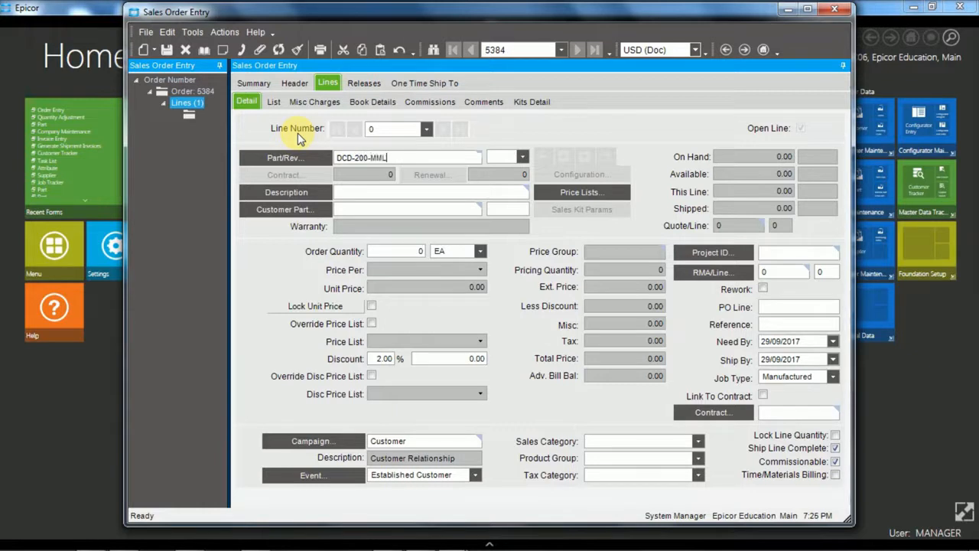
pyautogui.press('BackSpace')
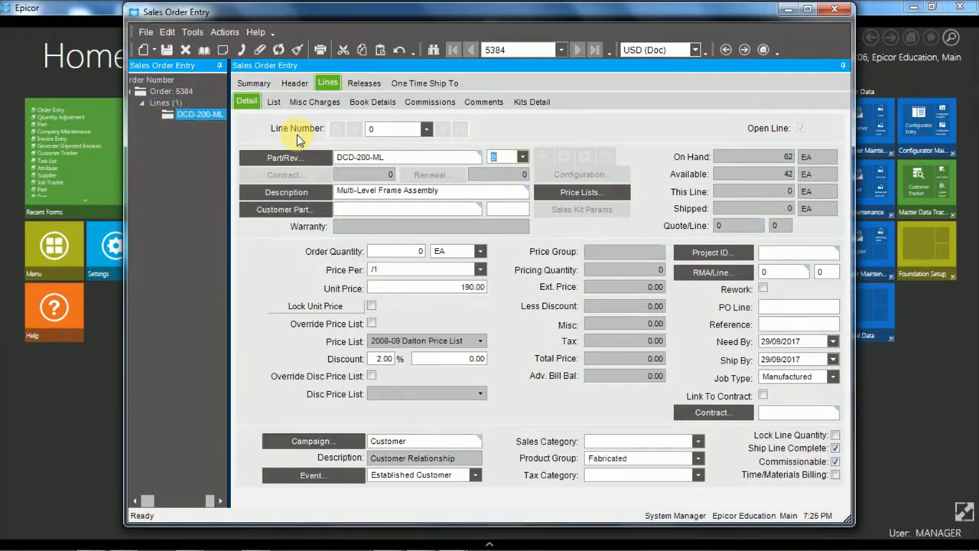
pyautogui.moveTo(688, 153)
pyautogui.write('5')
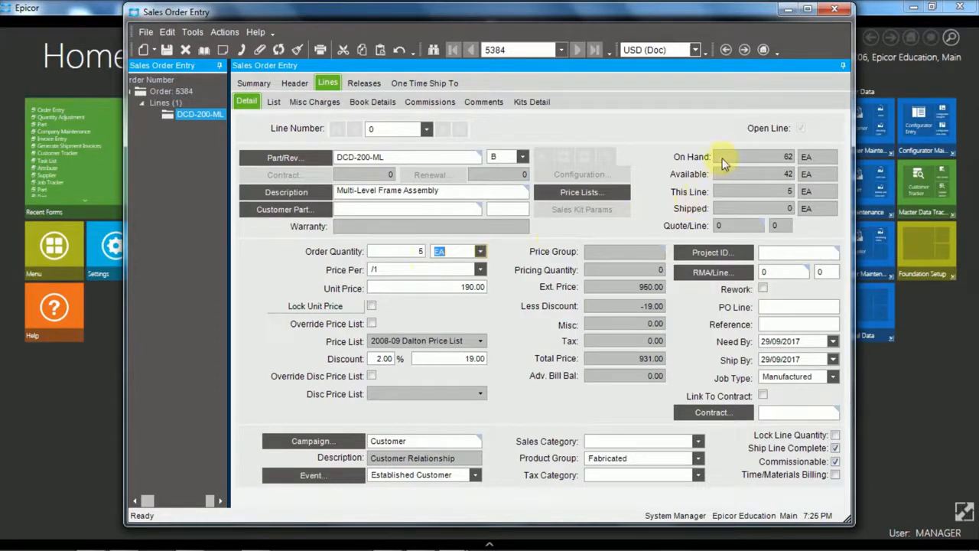
pyautogui.moveTo(505, 275)
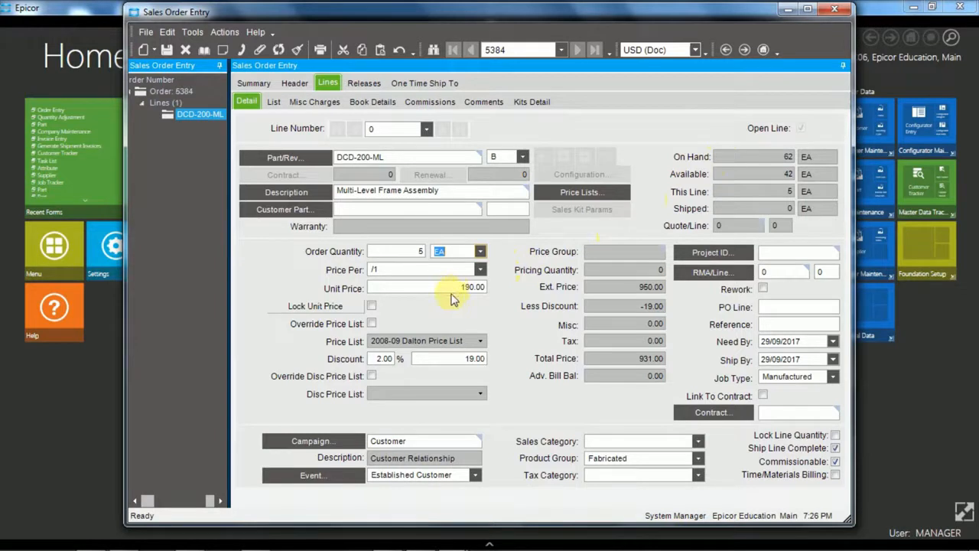
pyautogui.moveTo(468, 298)
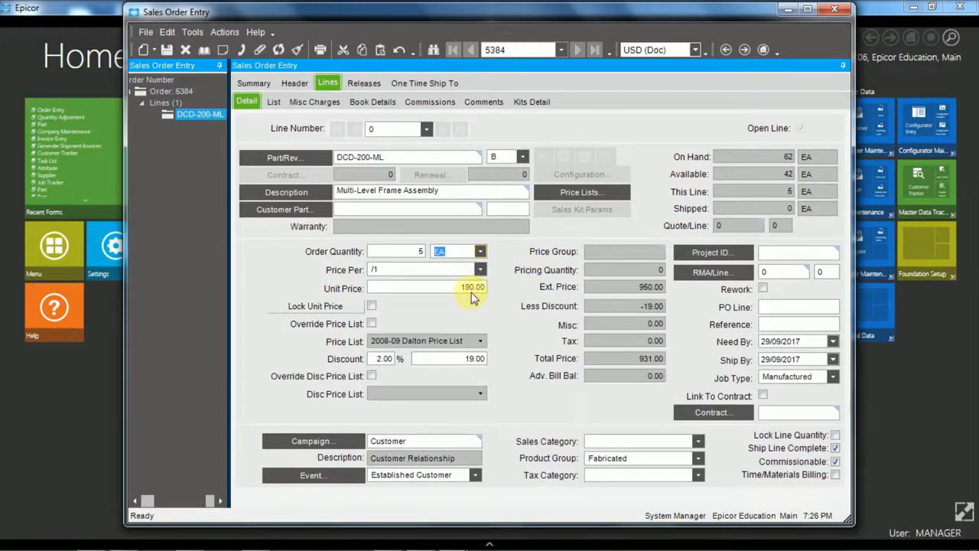
pyautogui.moveTo(452, 321)
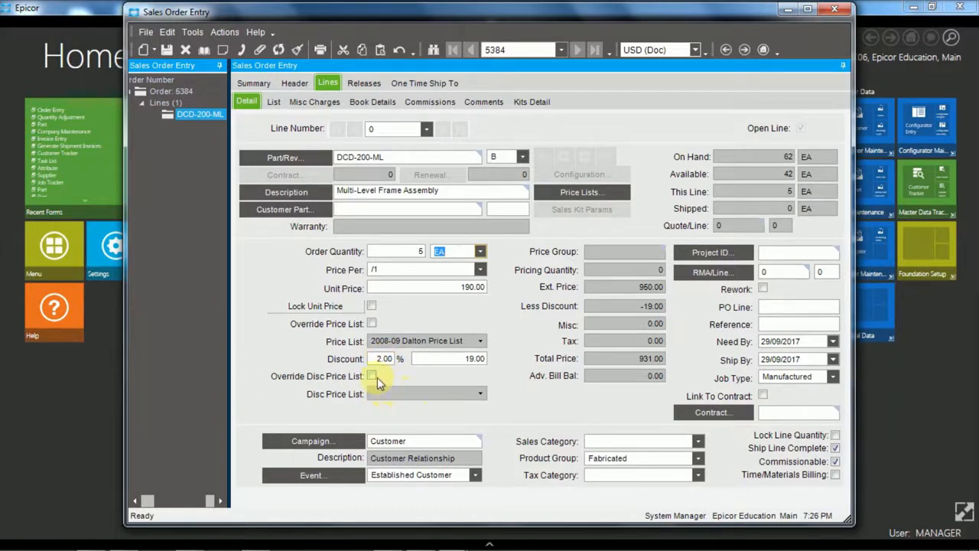
pyautogui.moveTo(352, 324)
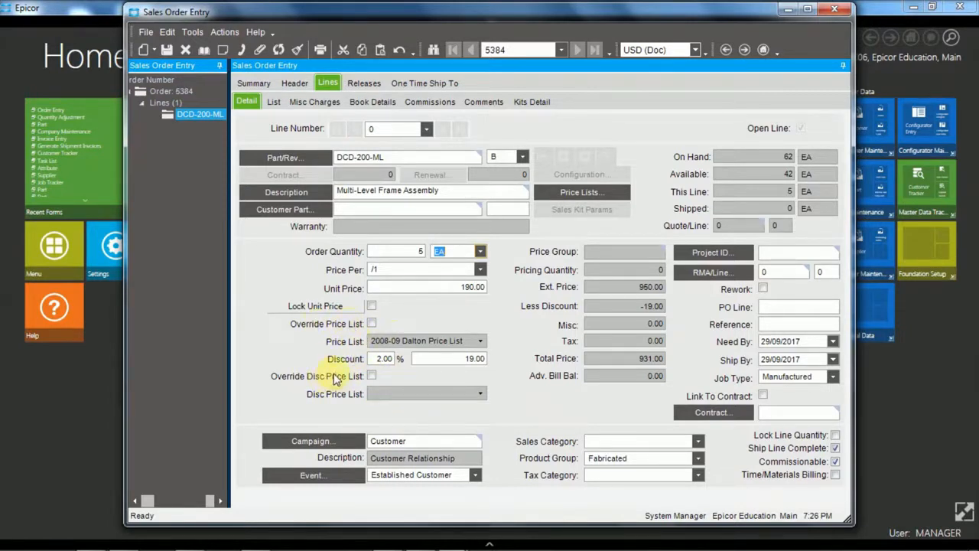
pyautogui.moveTo(426, 390)
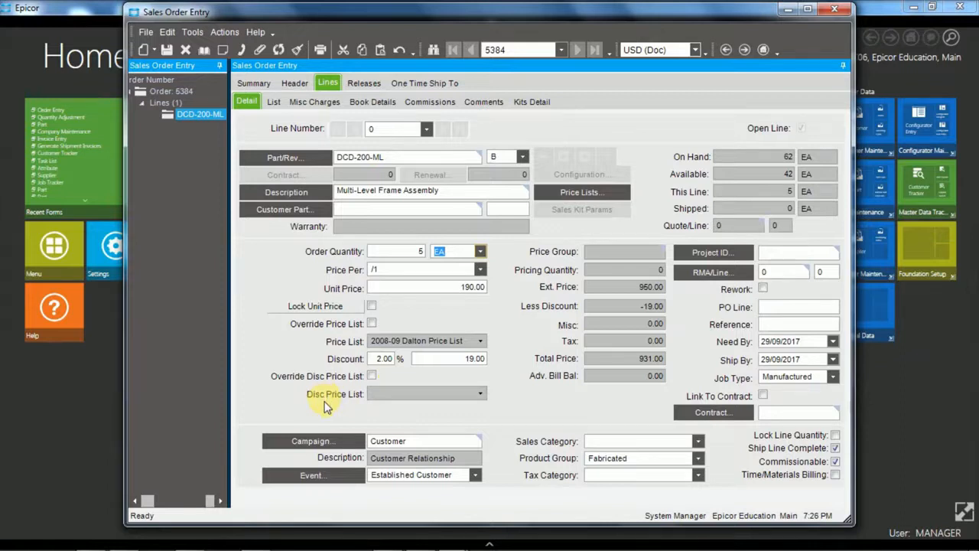
pyautogui.moveTo(440, 341)
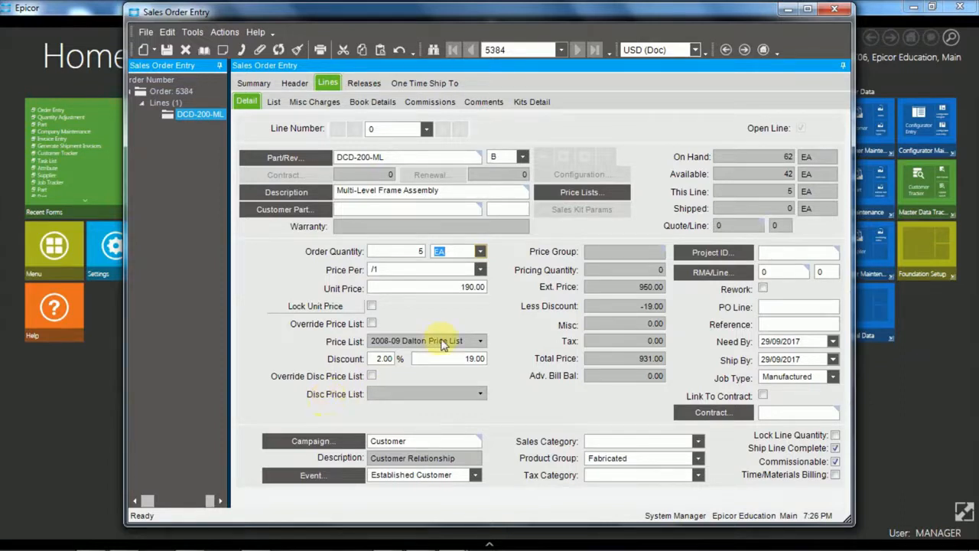
pyautogui.moveTo(627, 289)
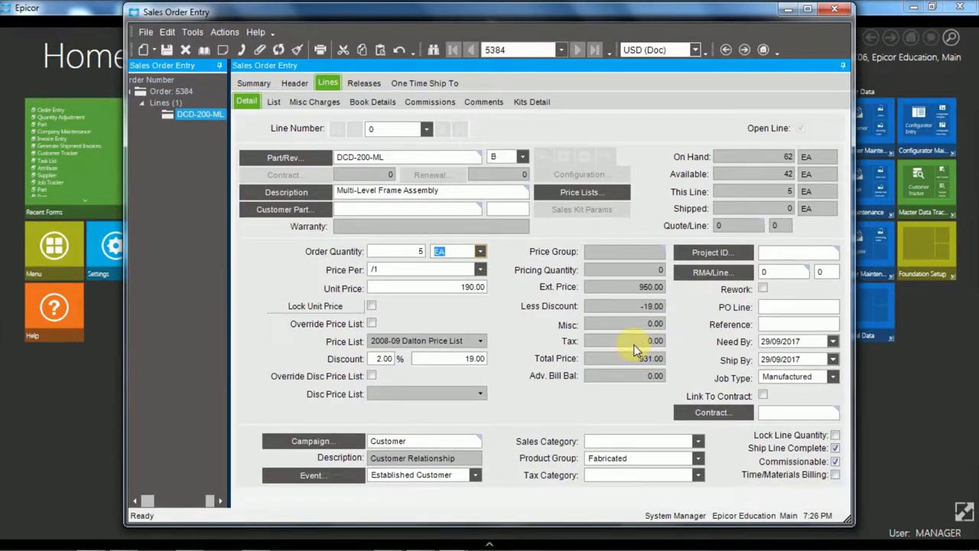
# - Save order 5384 so the DCD-200-ML line is stored as line 1
pyautogui.click(167, 49)
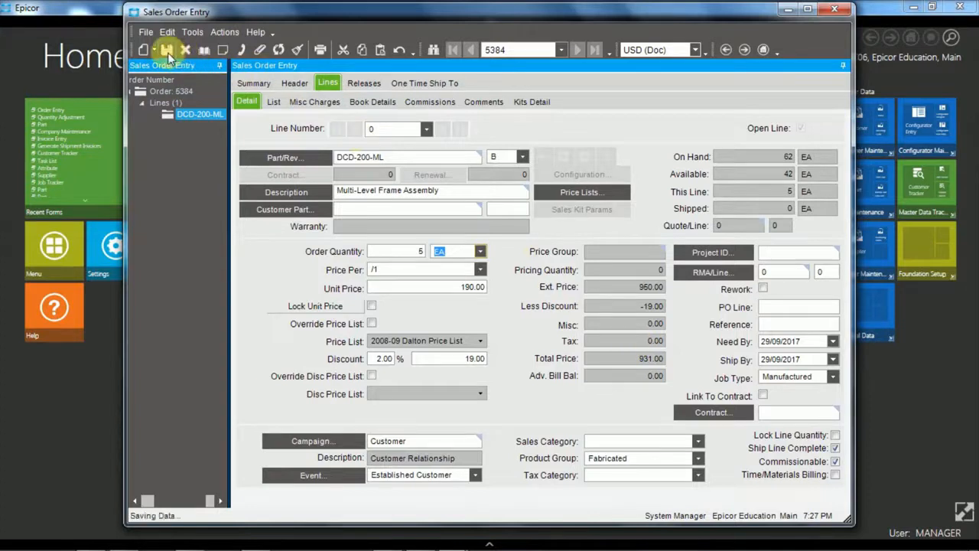
pyautogui.click(168, 49)
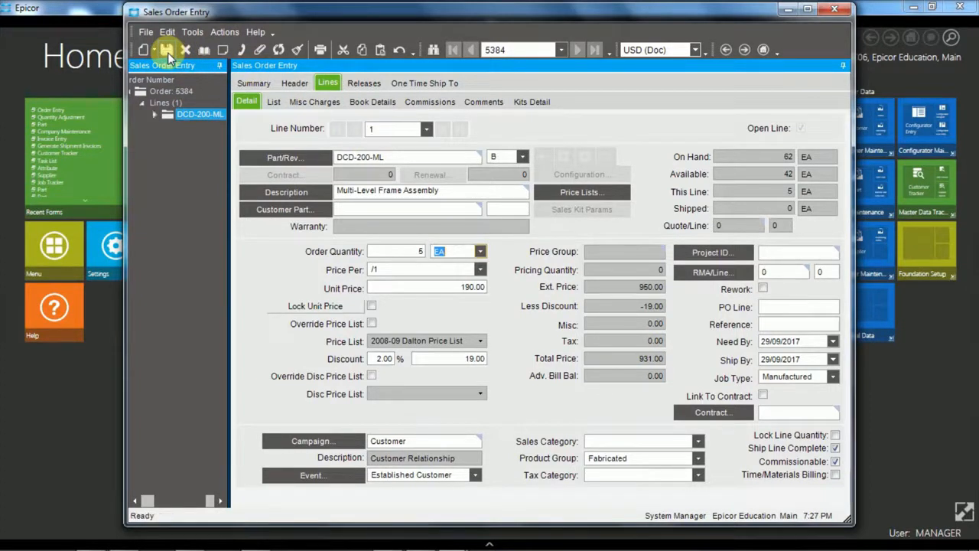
pyautogui.moveTo(477, 313)
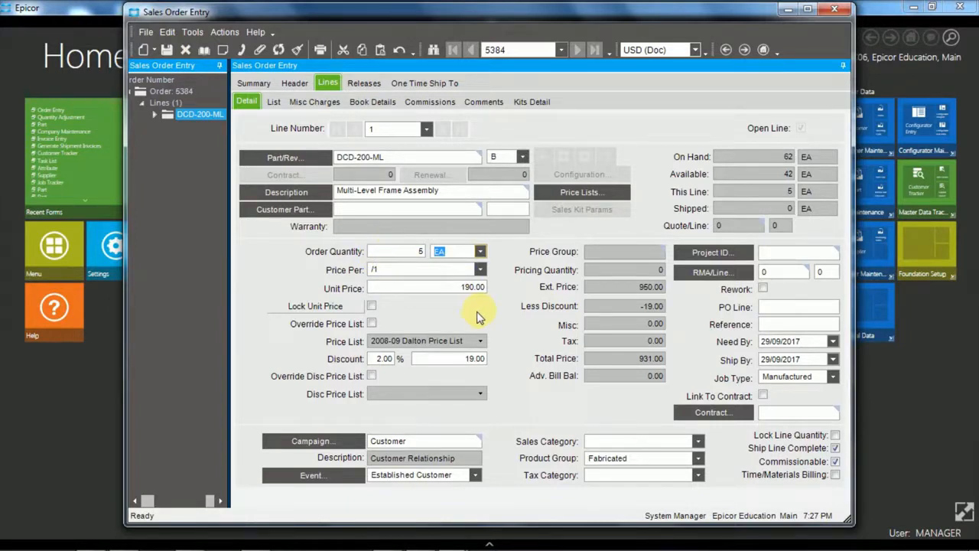
pyautogui.moveTo(283, 129)
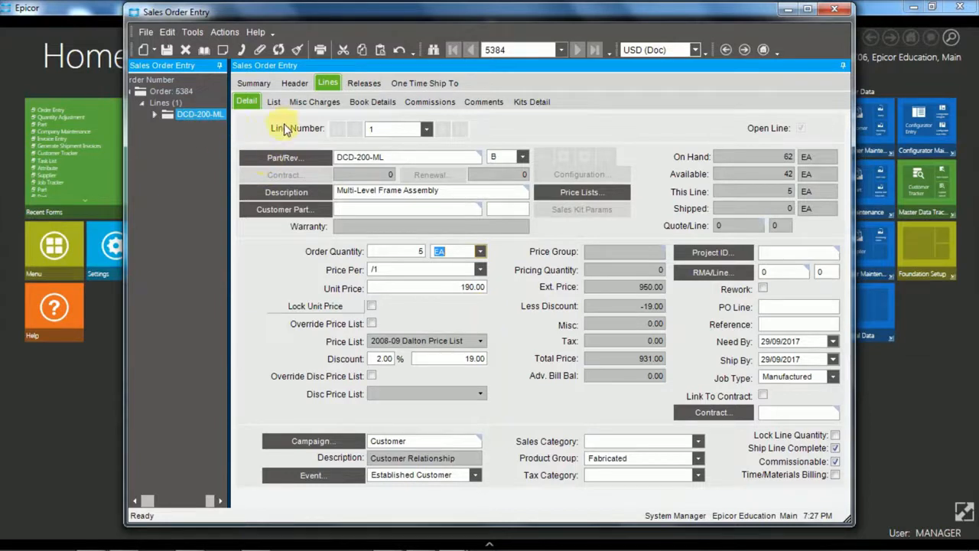
# - Show order 5384's lines as a list grid with line 1 DCD-200-ML, quantity 5, price 190.00
pyautogui.click(272, 101)
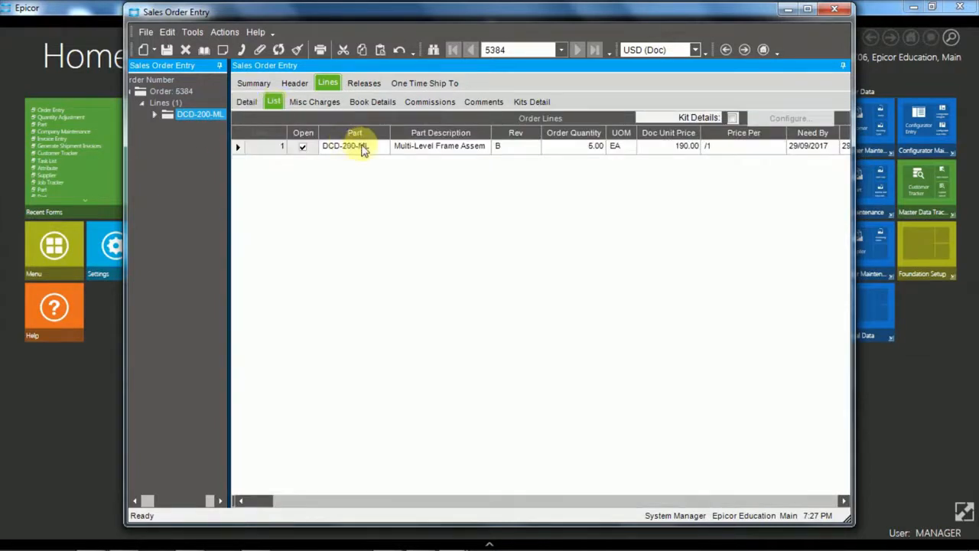
pyautogui.moveTo(451, 150)
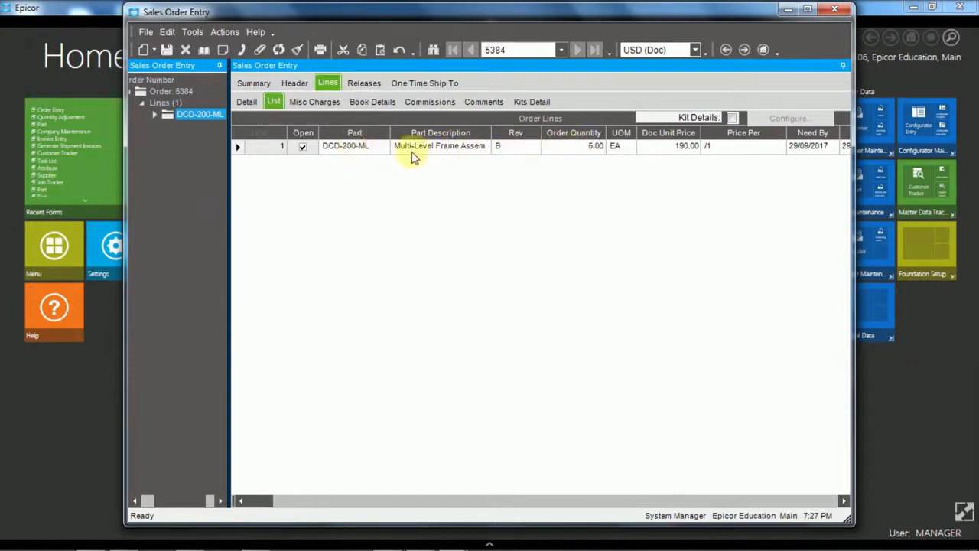
pyautogui.moveTo(416, 169)
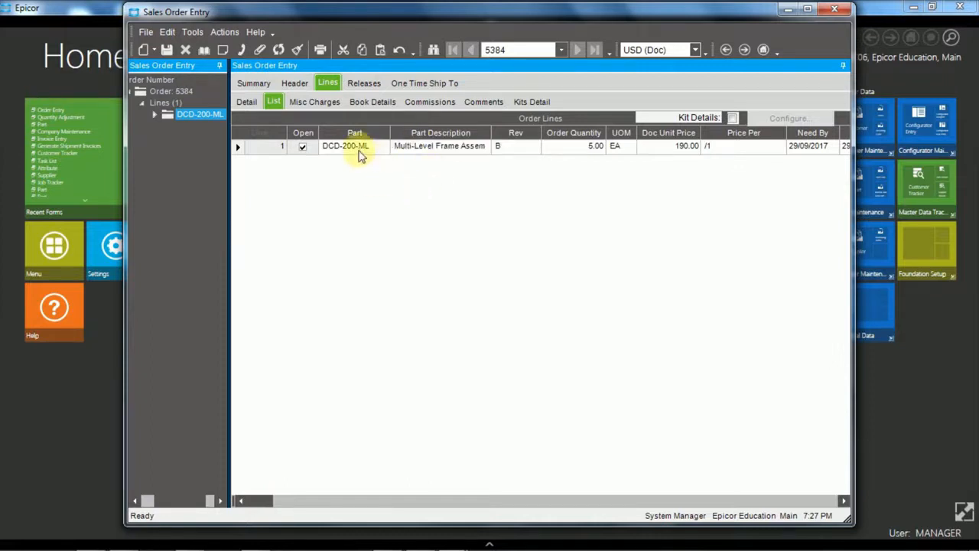
pyautogui.moveTo(405, 146)
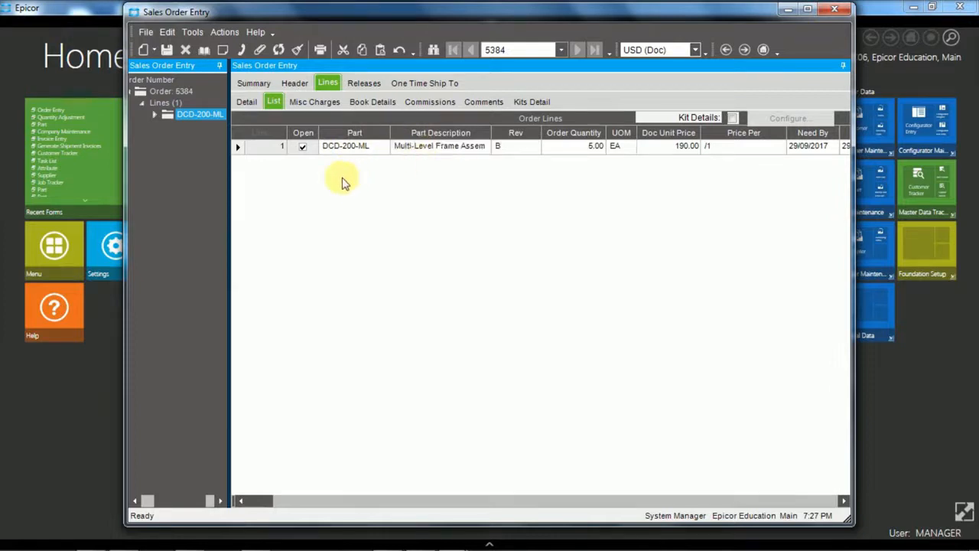
pyautogui.moveTo(361, 174)
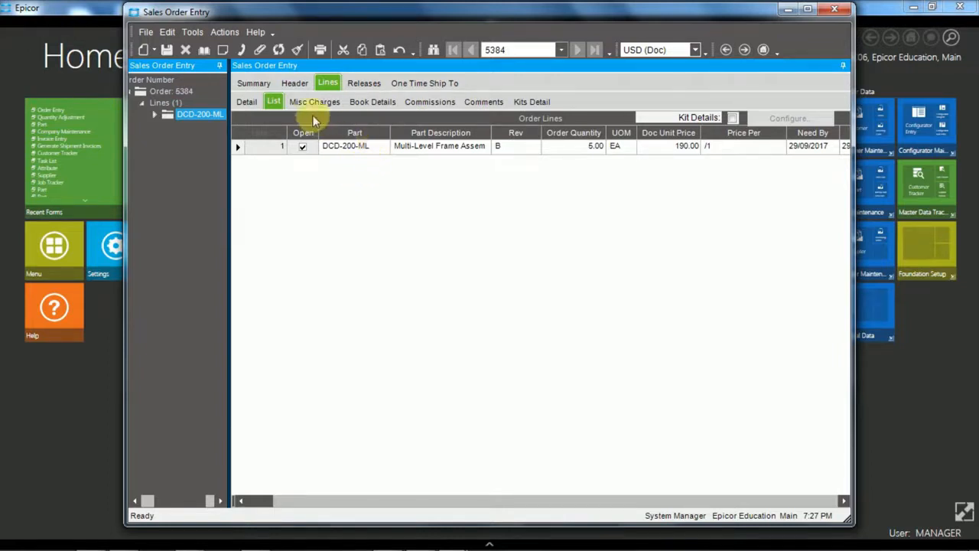
# - Review line 1's miscellaneous charges (none) and its blank sales order comment
pyautogui.click(315, 101)
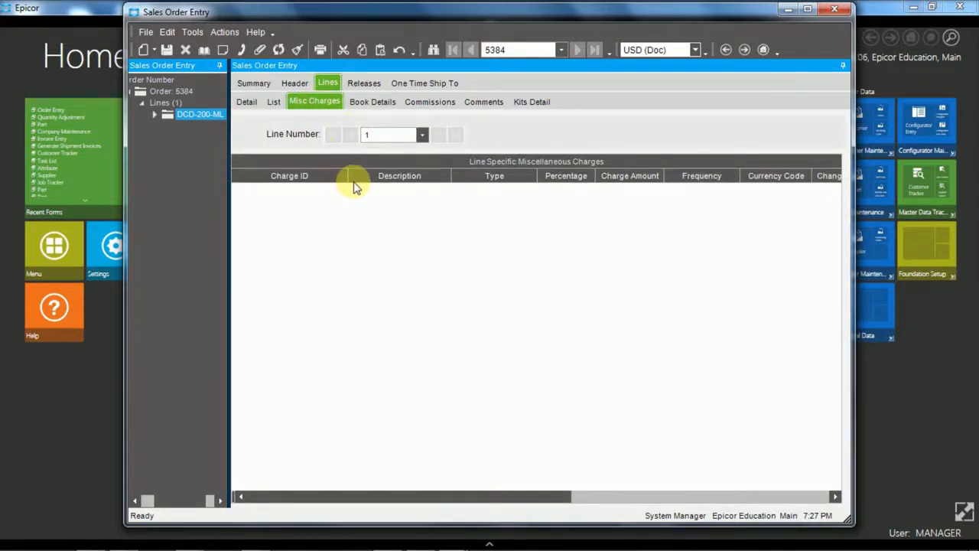
pyautogui.moveTo(492, 115)
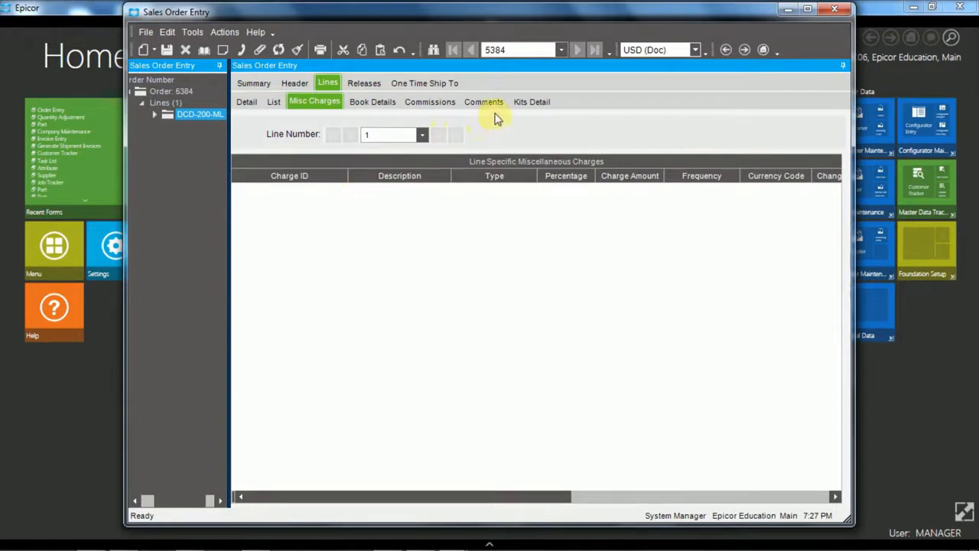
pyautogui.click(484, 101)
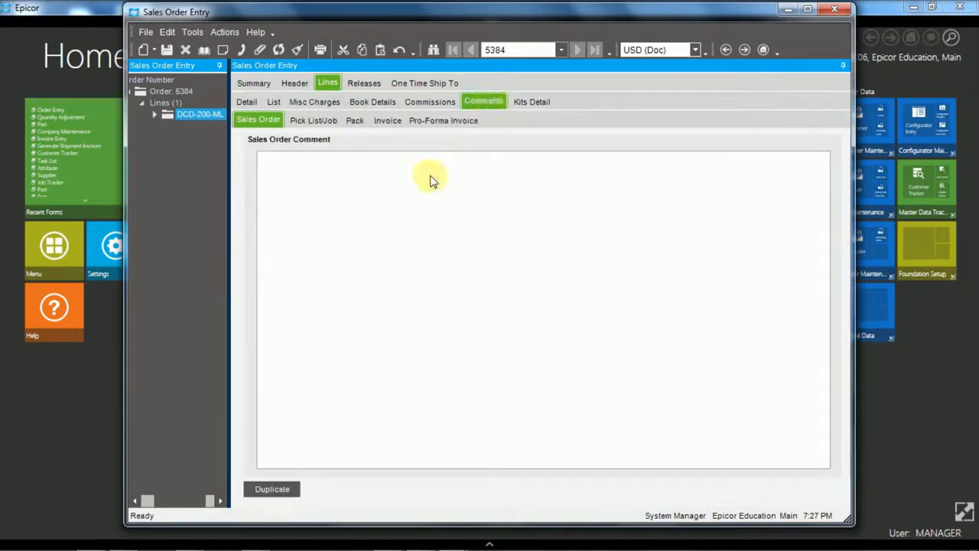
pyautogui.moveTo(456, 180)
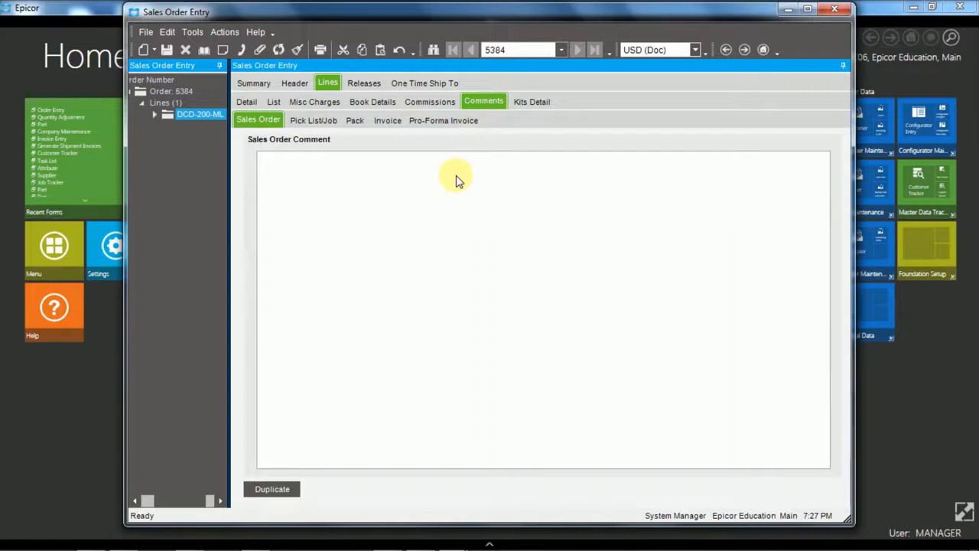
pyautogui.moveTo(461, 176)
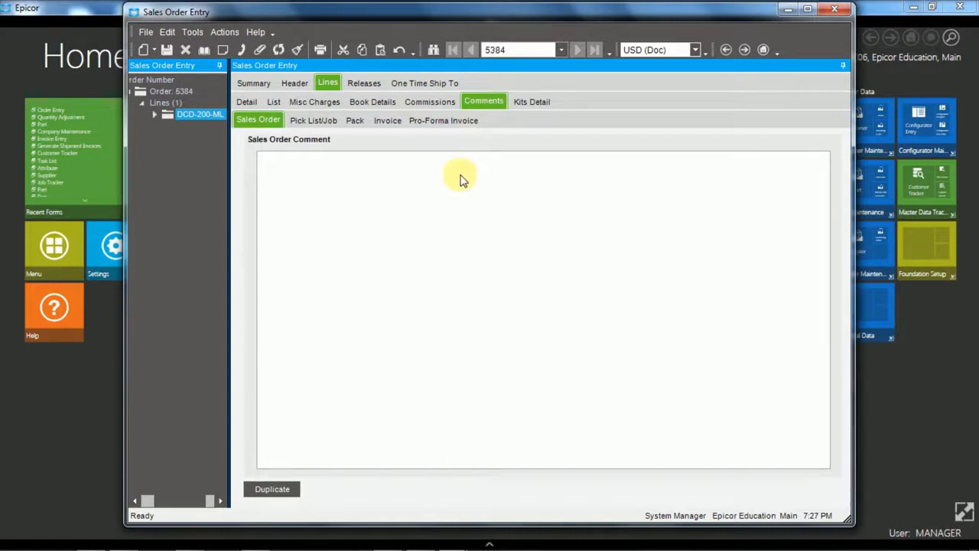
# - View release 1 of line 1: quantity 5, ship-by 29/09/2017, UPS Ground to Dalton Plant1
pyautogui.click(364, 82)
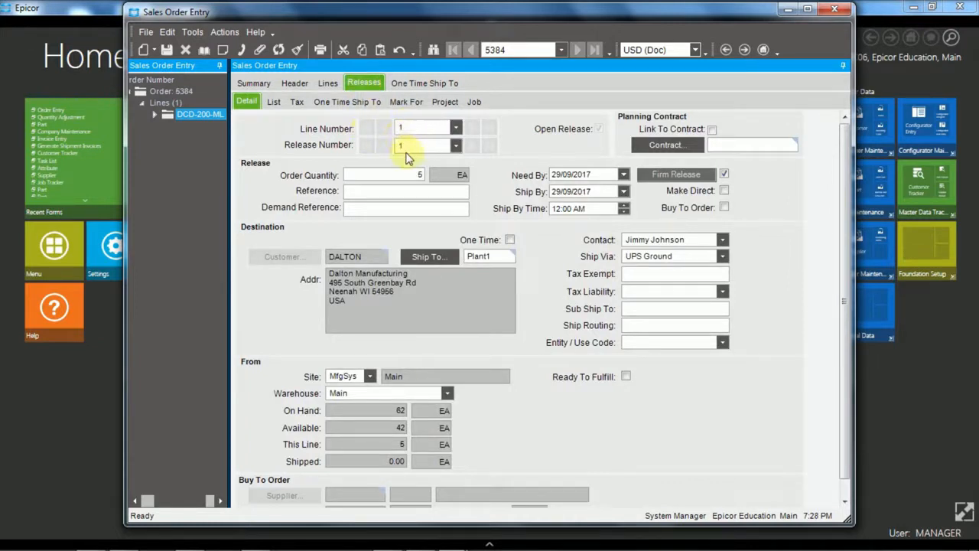
pyautogui.moveTo(404, 150)
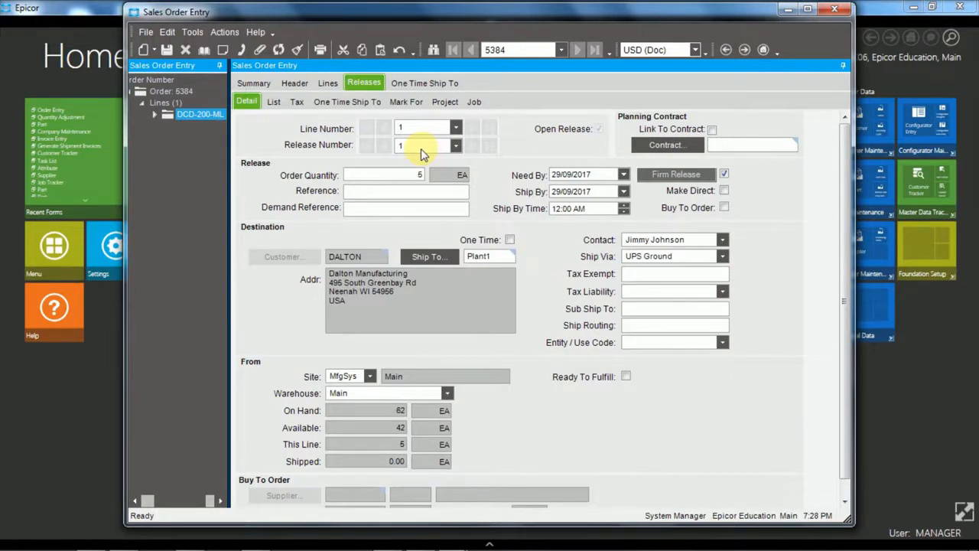
pyautogui.moveTo(314, 129)
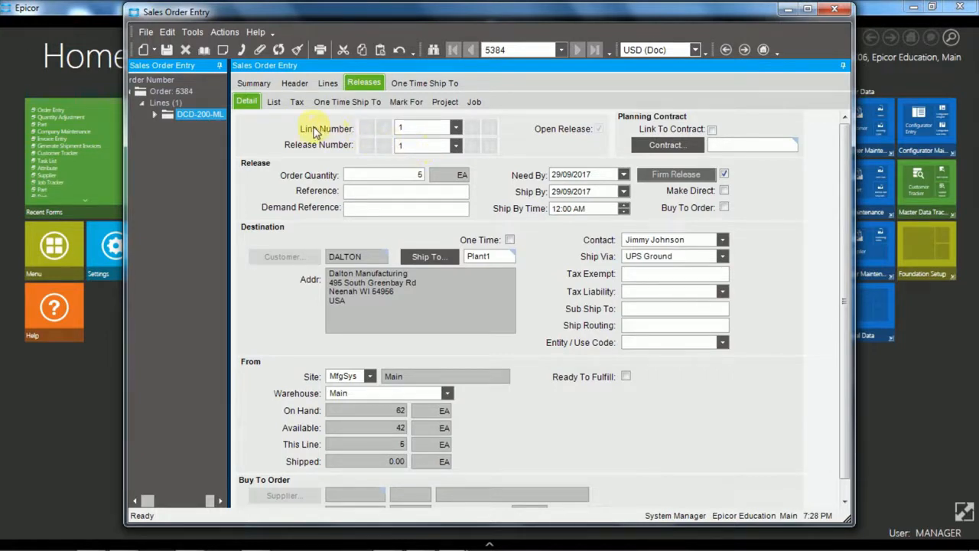
pyautogui.moveTo(413, 145)
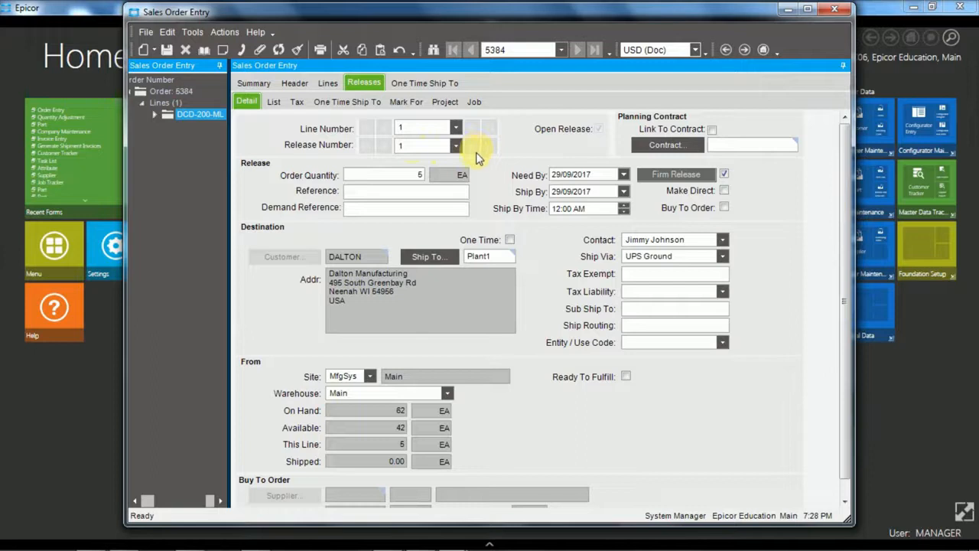
pyautogui.moveTo(251, 251)
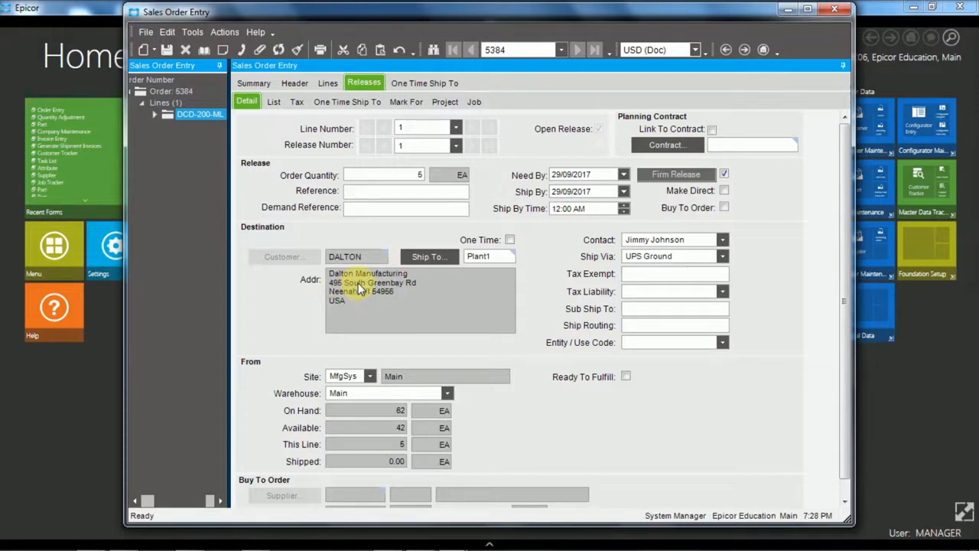
pyautogui.moveTo(358, 287)
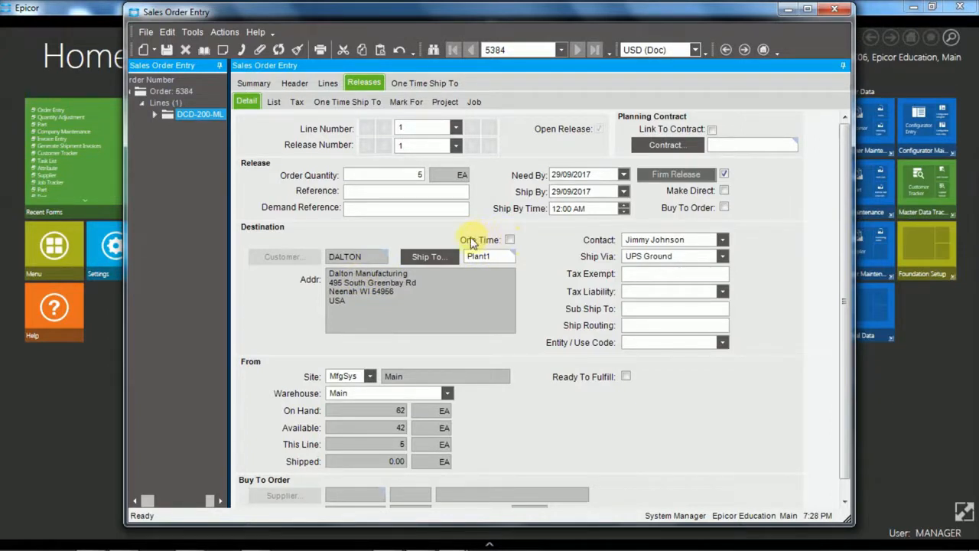
pyautogui.moveTo(481, 243)
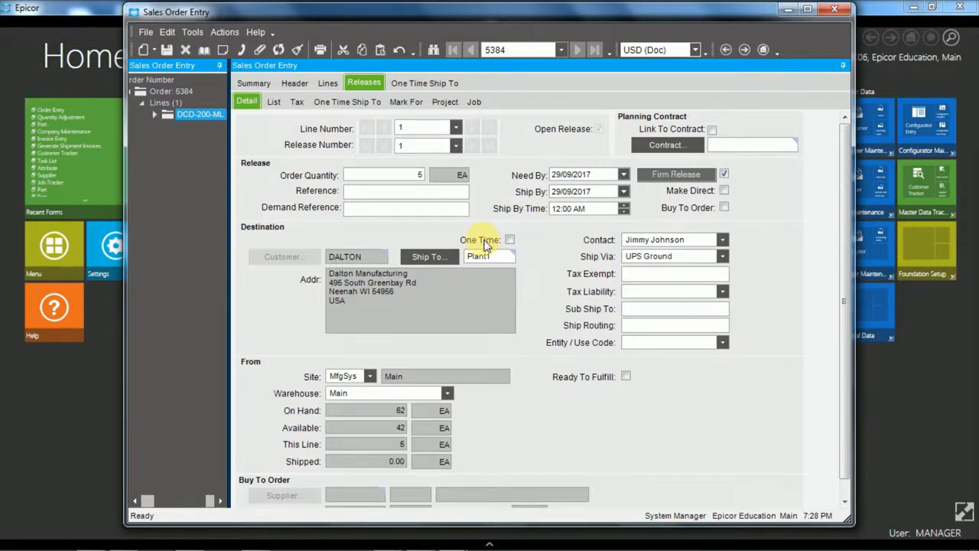
pyautogui.moveTo(260, 380)
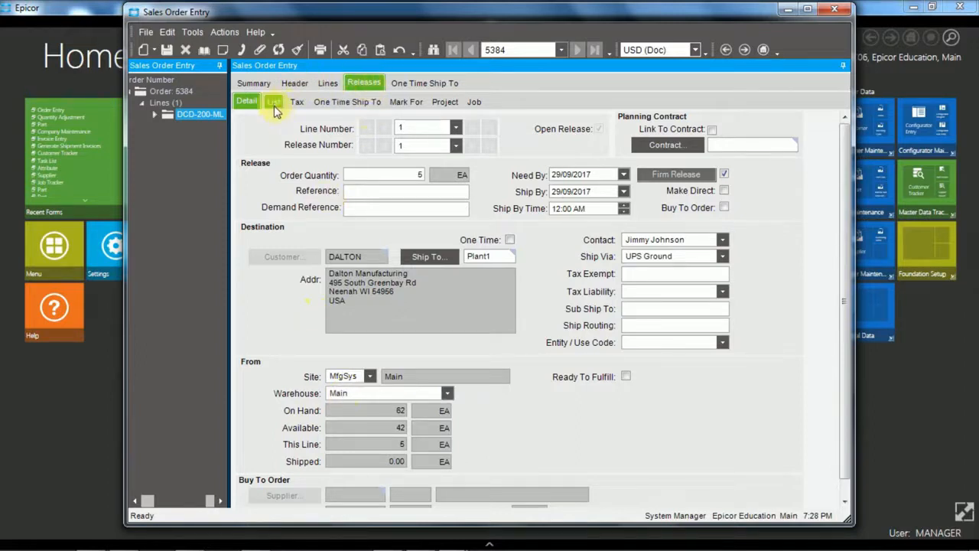
# - Review the releases list and one-time ship-to addresses, then the order summary totalling 931.00
pyautogui.click(273, 101)
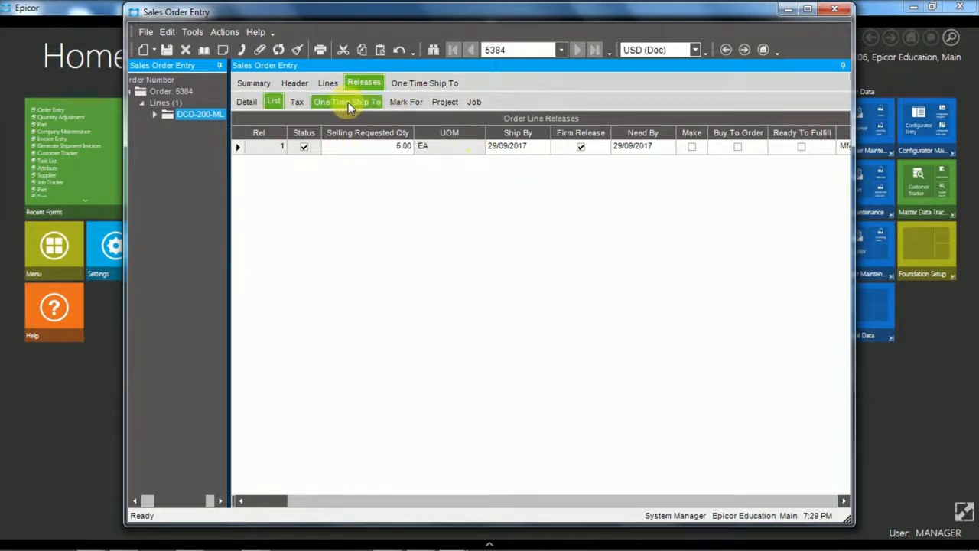
pyautogui.click(346, 101)
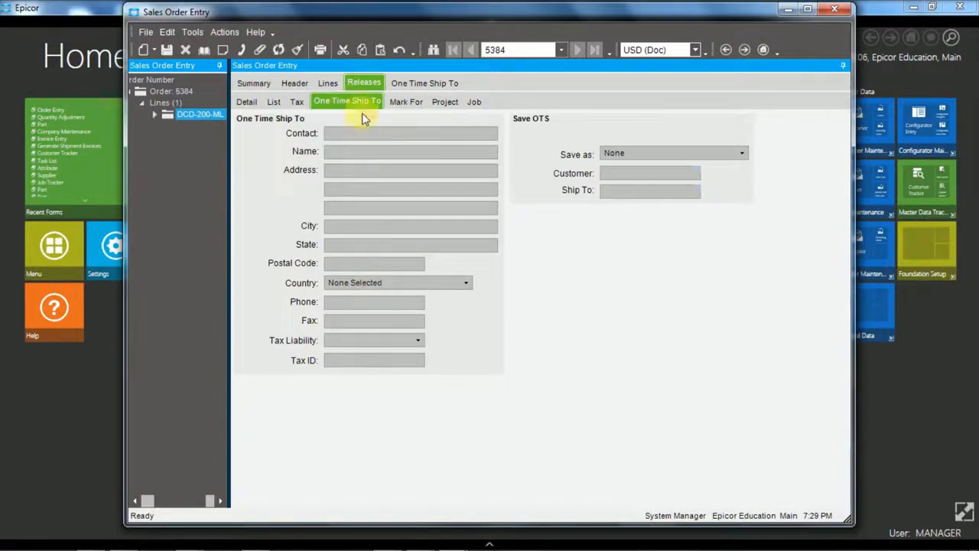
pyautogui.moveTo(382, 110)
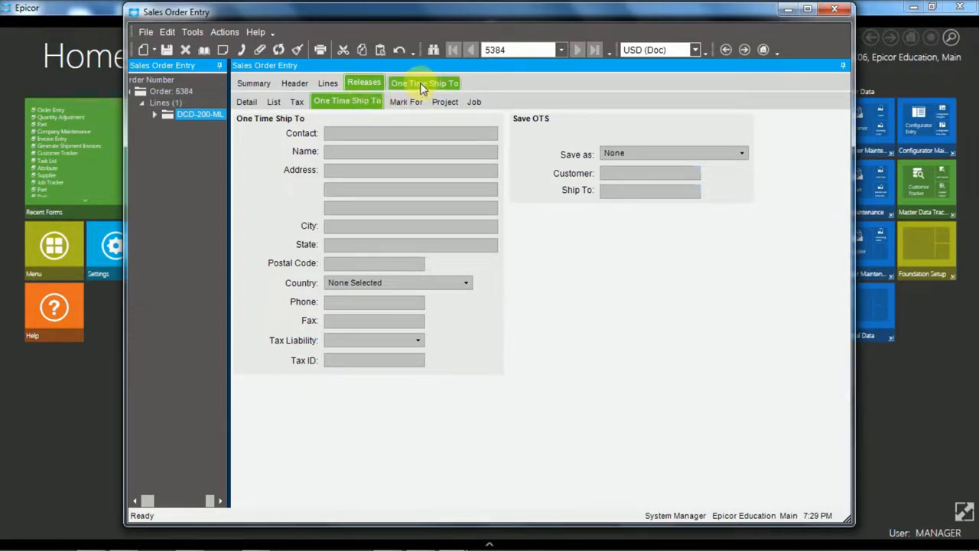
pyautogui.click(254, 83)
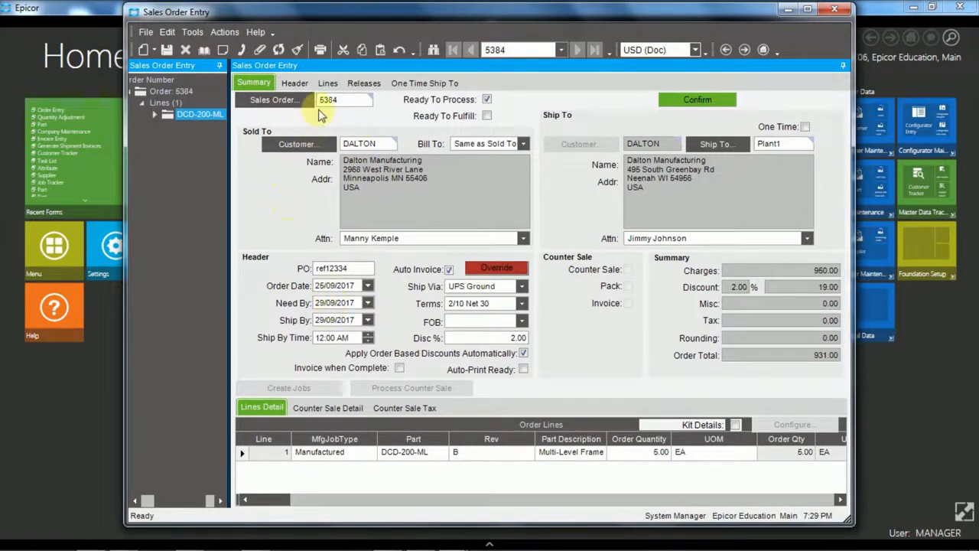
# - Return to line 1's detail form for DCD-200-ML, quantity 5 at 190.00
pyautogui.click(327, 83)
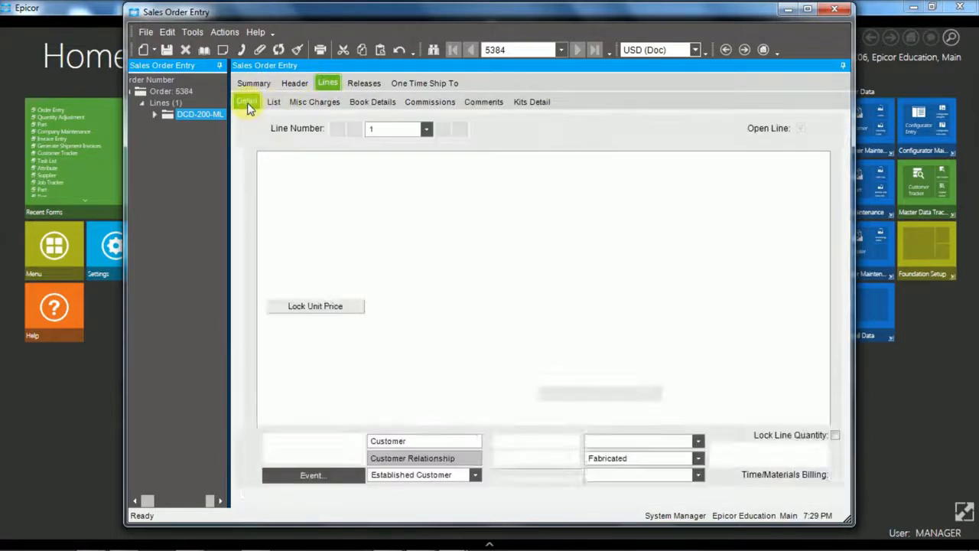
pyautogui.click(246, 101)
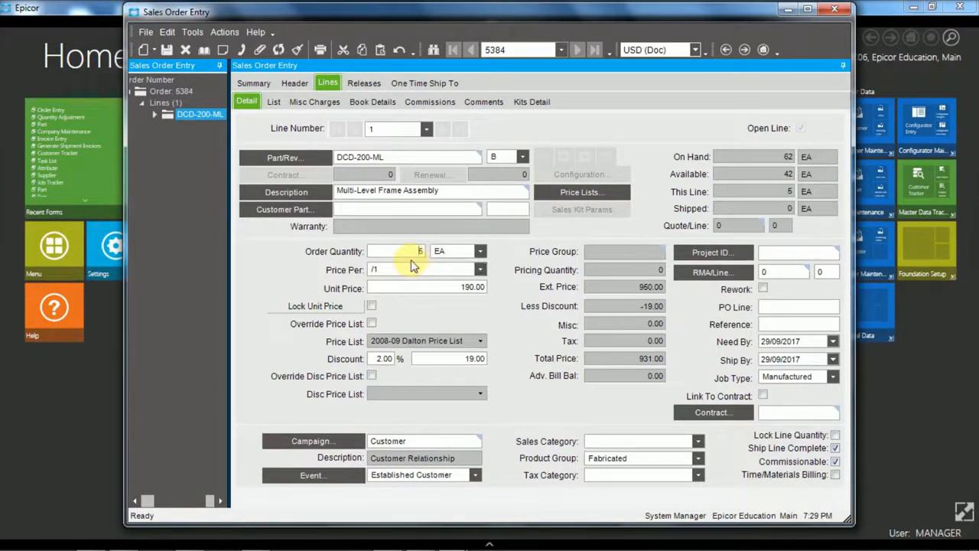
pyautogui.moveTo(505, 129)
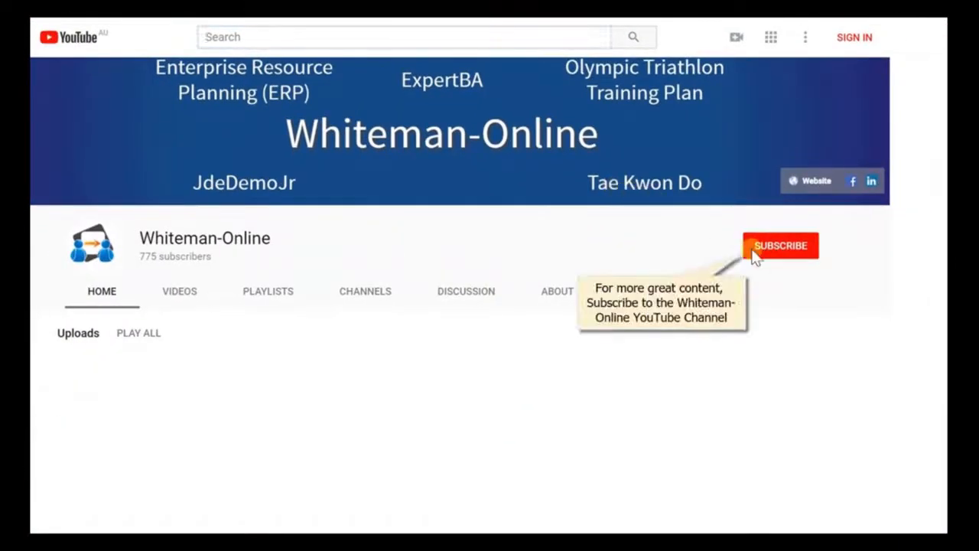
pyautogui.moveTo(768, 257)
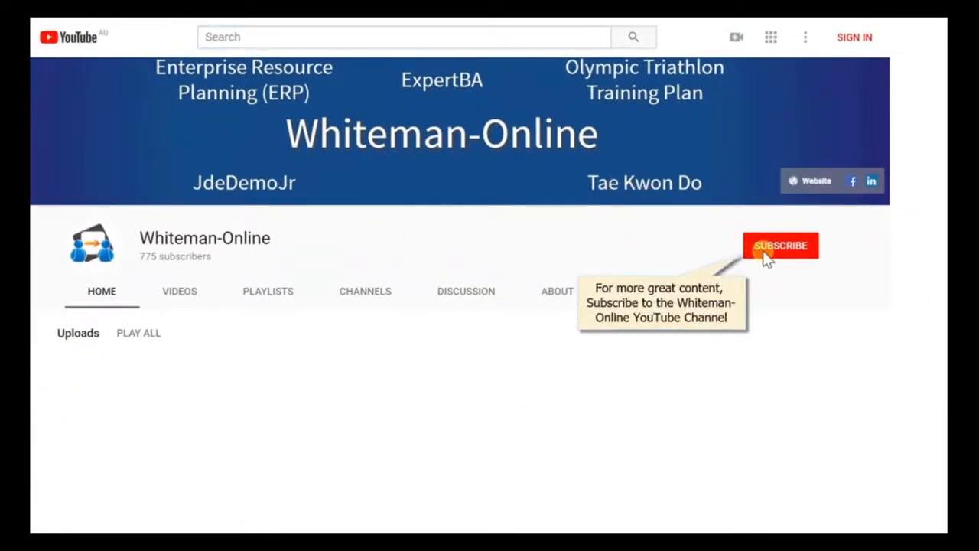